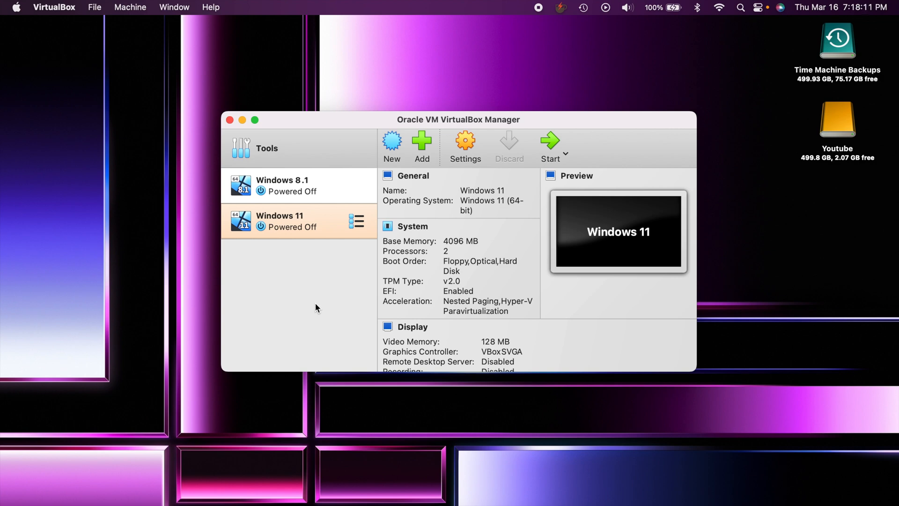
mouse_move(302, 299)
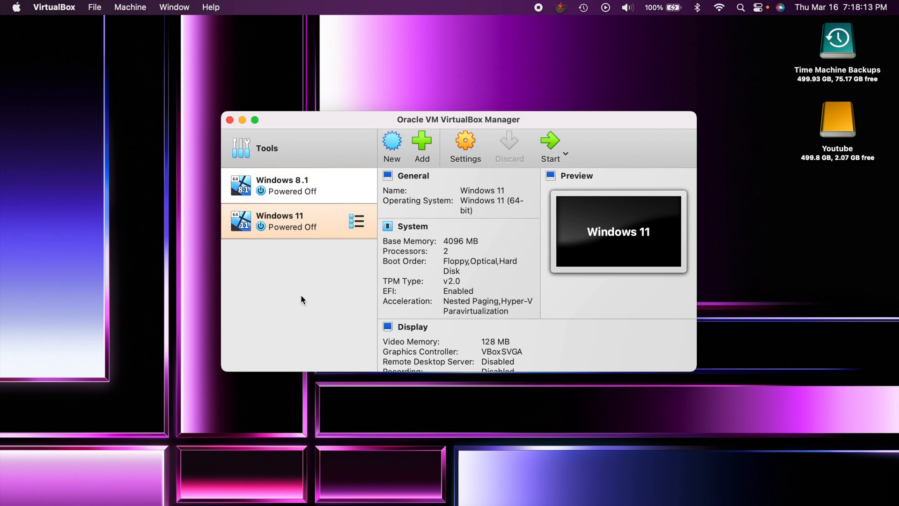
mouse_move(391, 143)
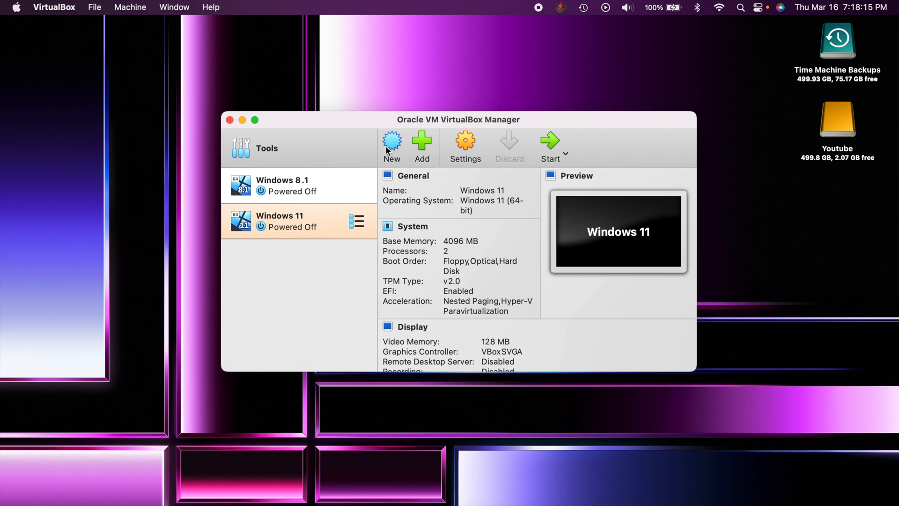
mouse_move(381, 215)
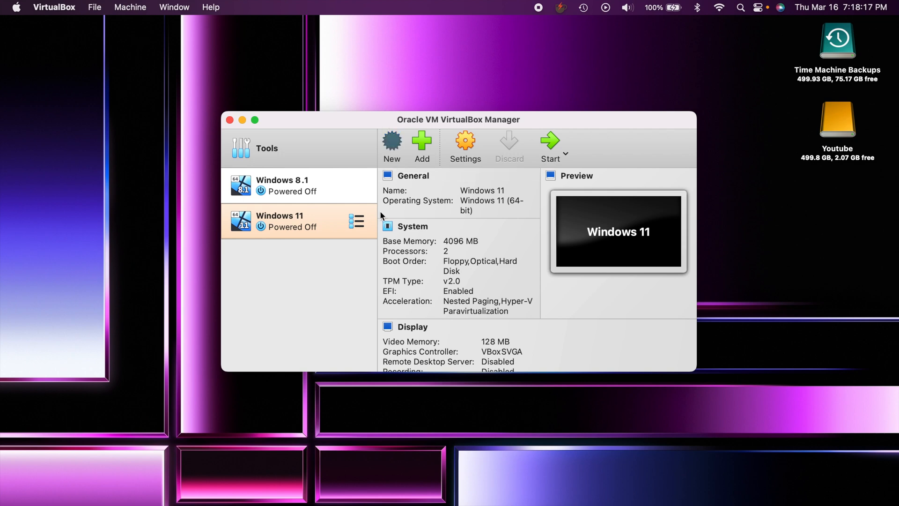
Start a new VM named 'Windows XP' (Windows XP 32-bit), stepping forward then back
left_click(391, 146)
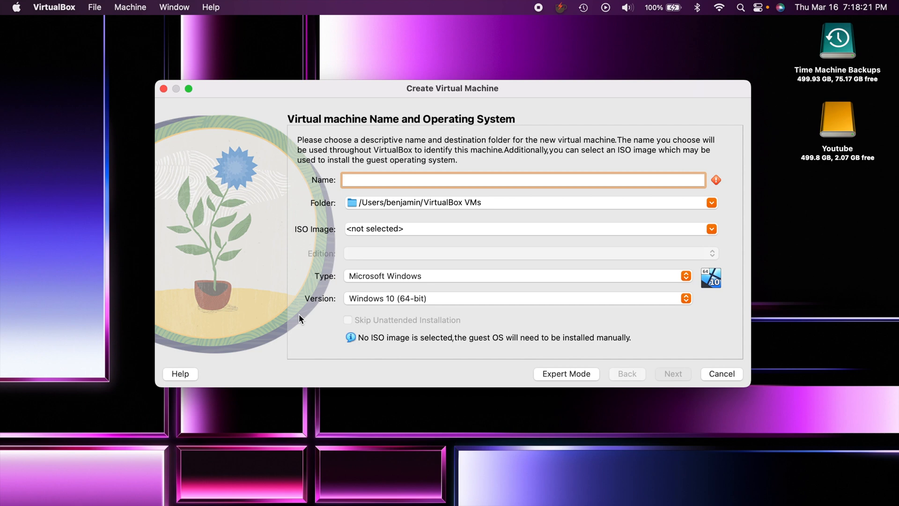
type("Windows X")
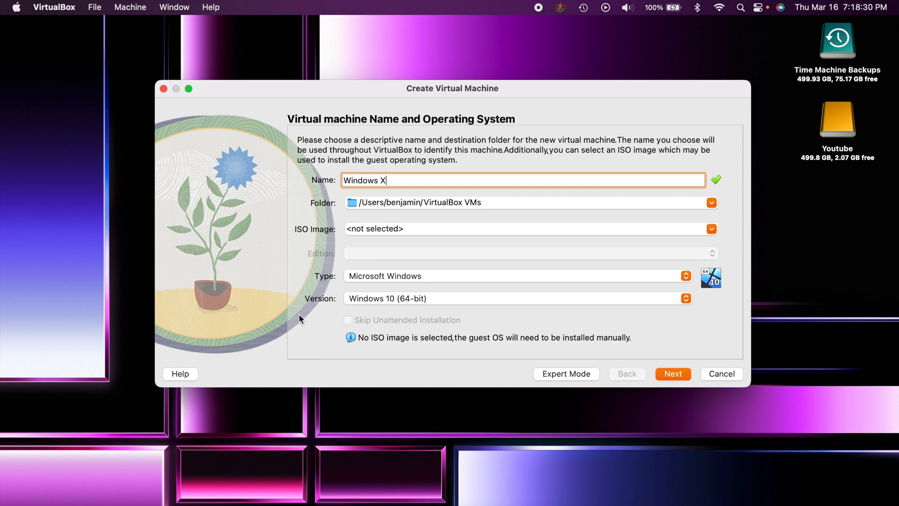
type("P")
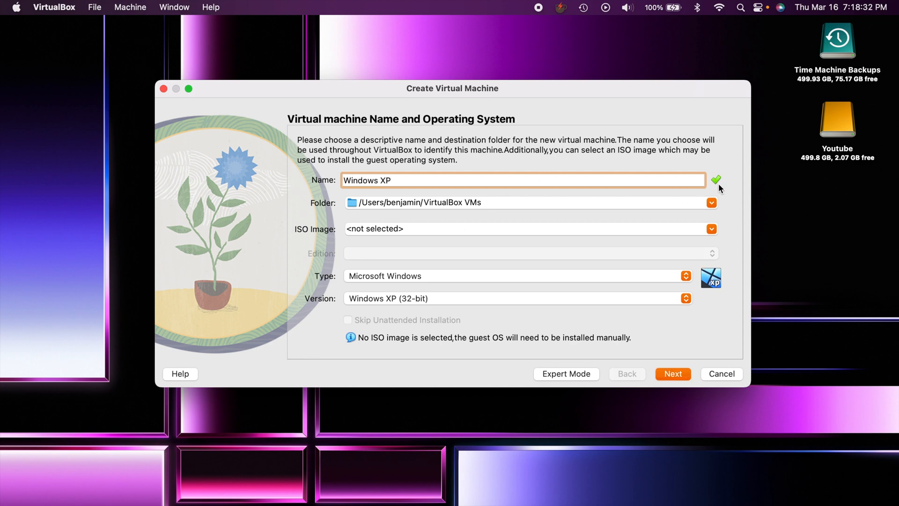
mouse_move(462, 250)
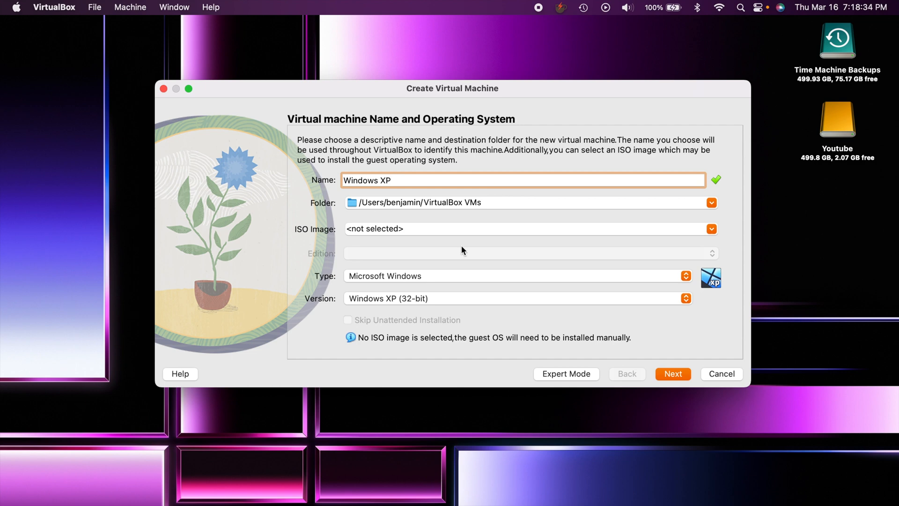
mouse_move(460, 326)
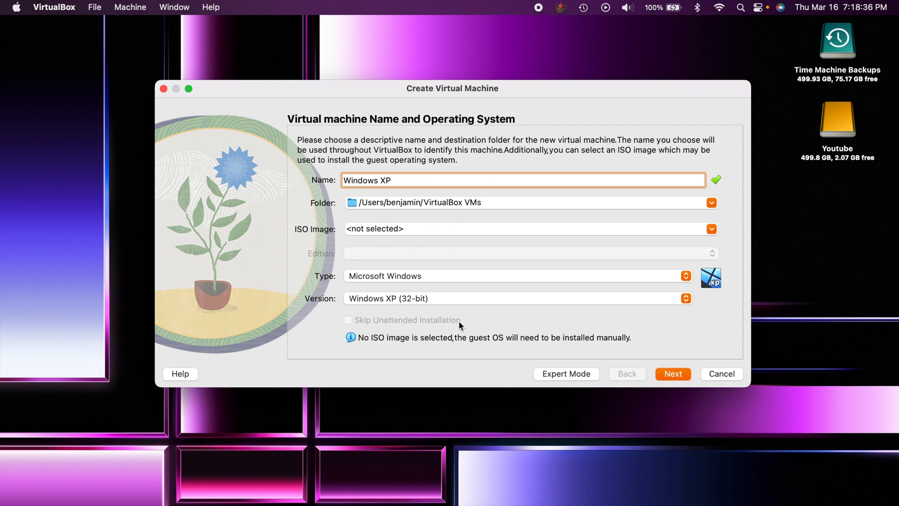
mouse_move(458, 326)
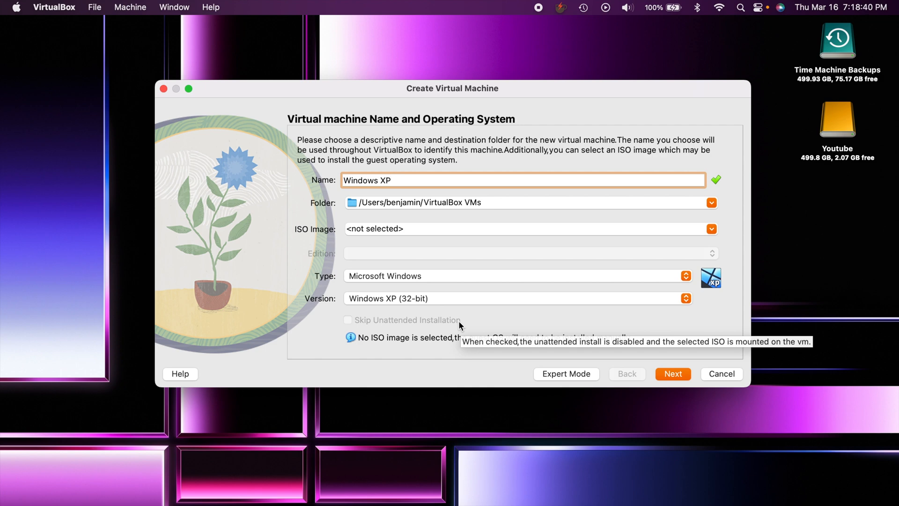
mouse_move(502, 355)
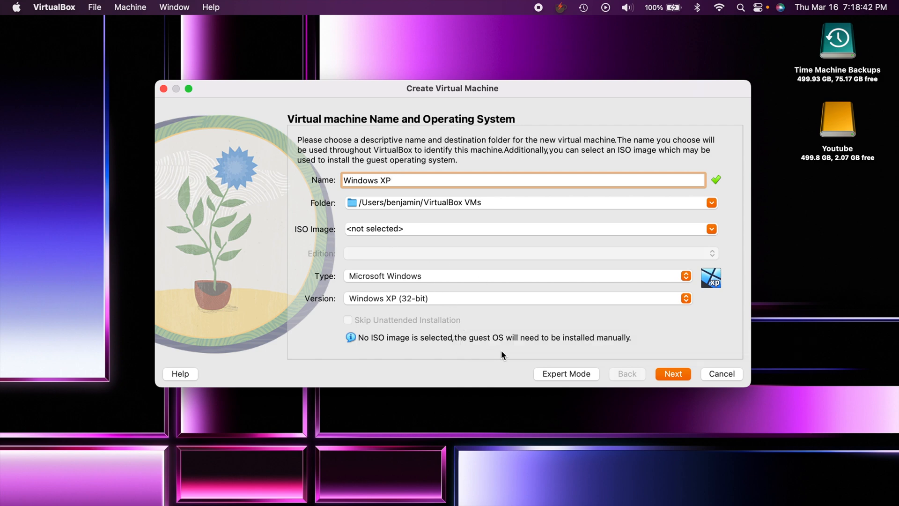
mouse_move(459, 296)
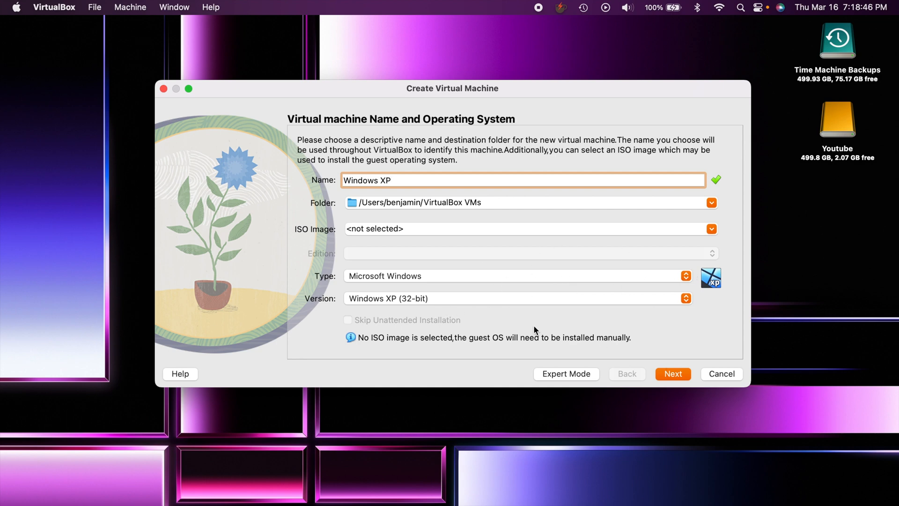
mouse_move(510, 370)
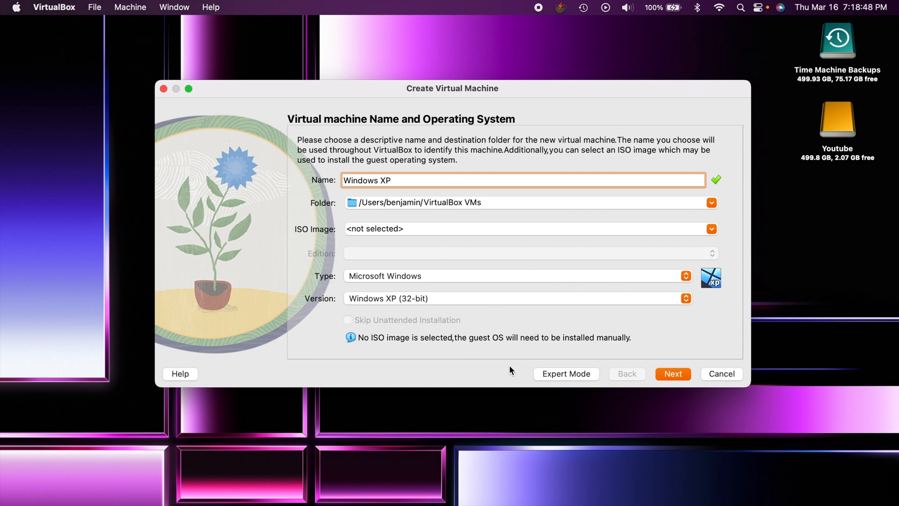
left_click(672, 373)
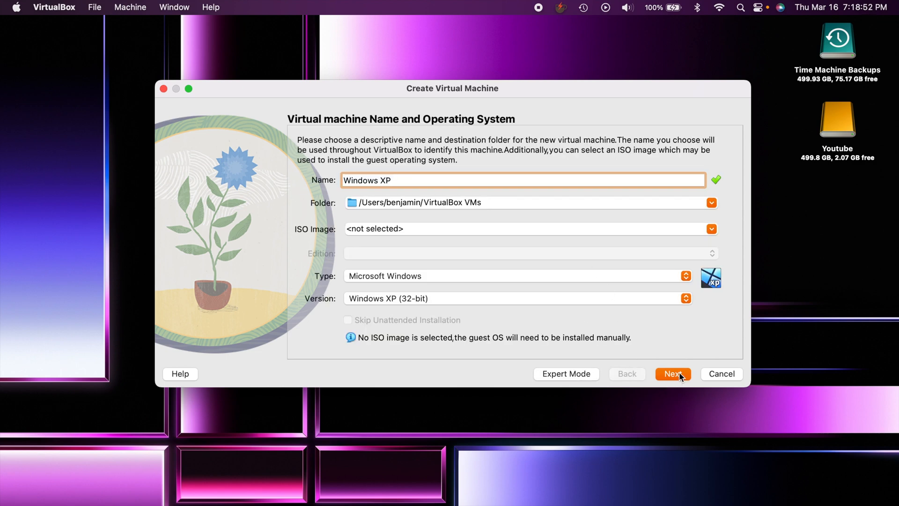
left_click(672, 373)
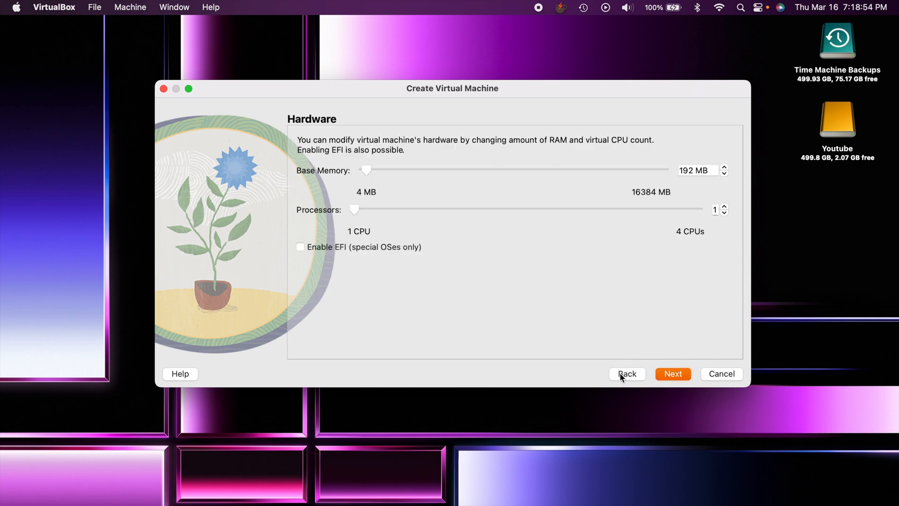
left_click(627, 373)
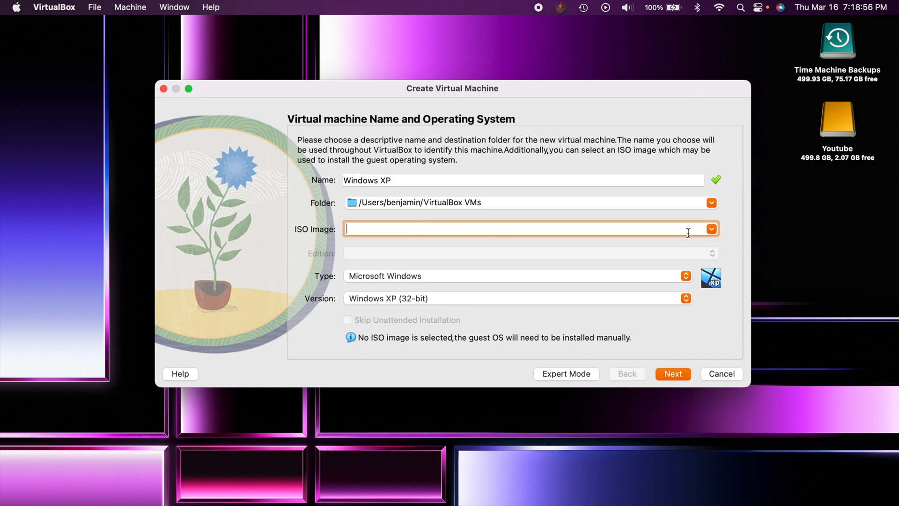
mouse_move(575, 358)
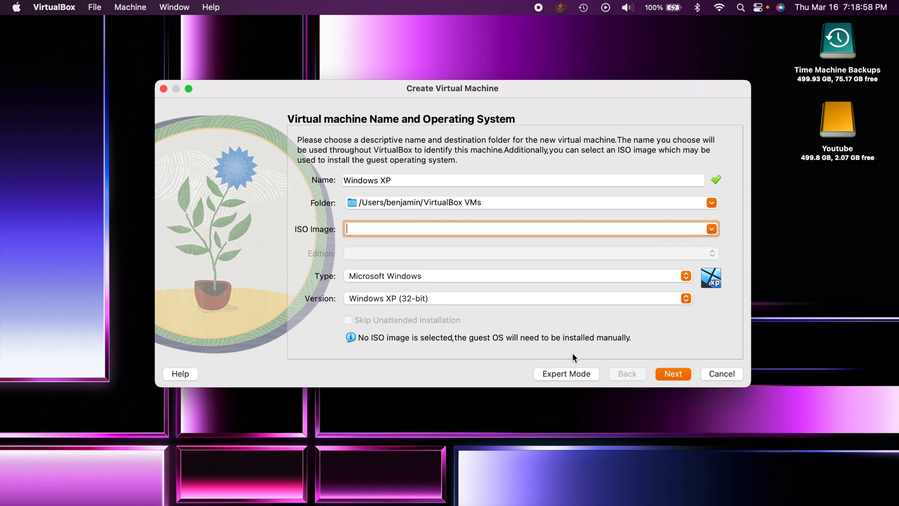
mouse_move(434, 350)
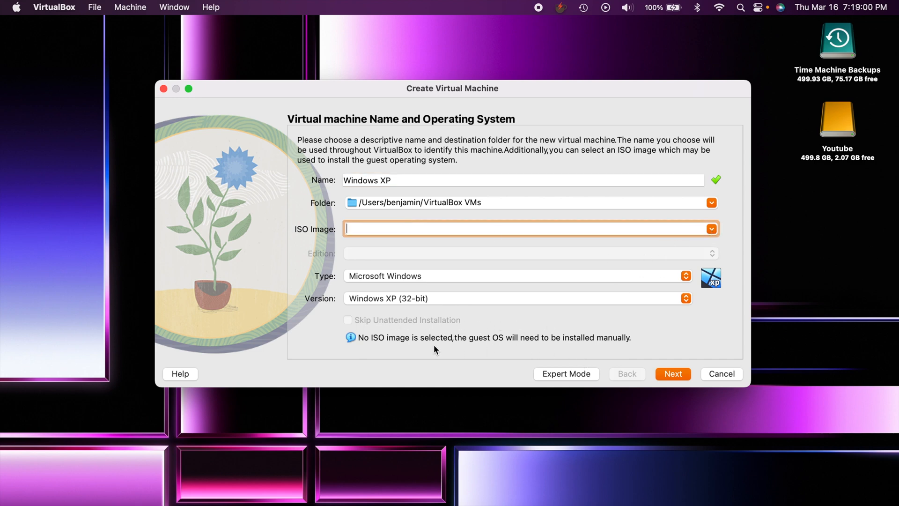
mouse_move(291, 292)
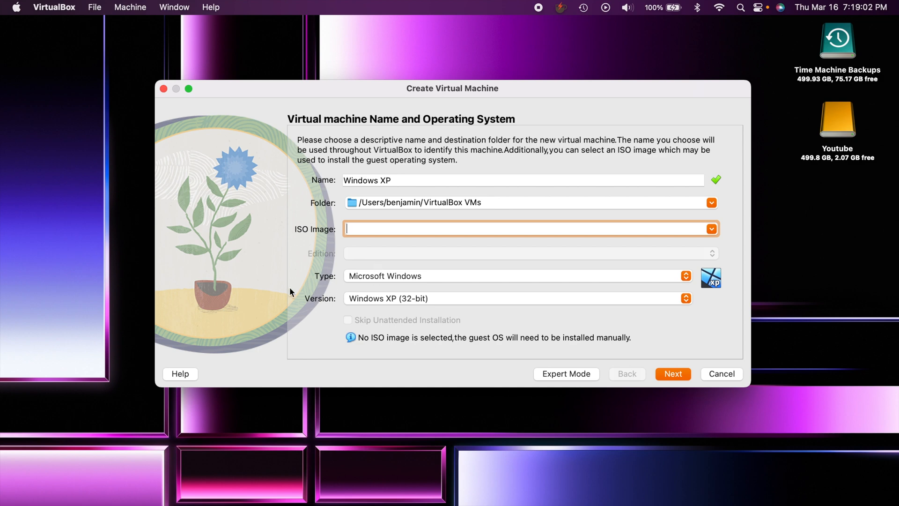
mouse_move(672, 374)
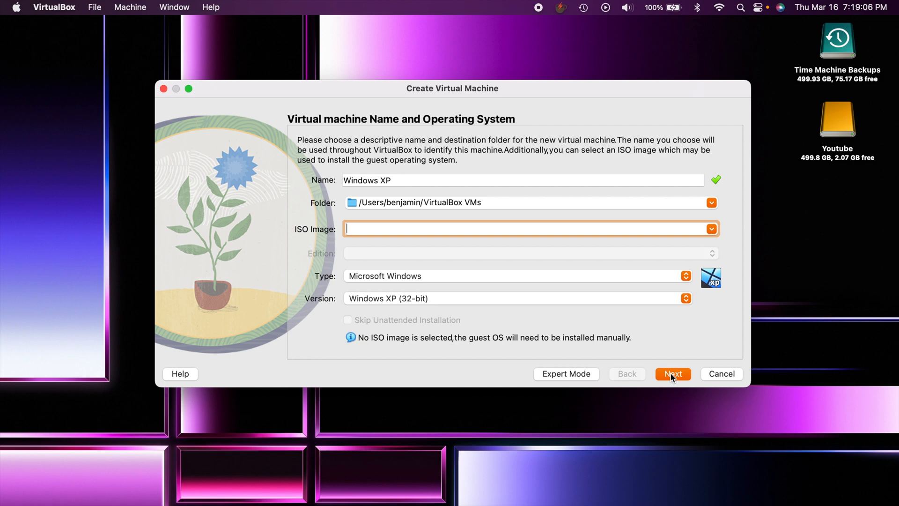
mouse_move(364, 289)
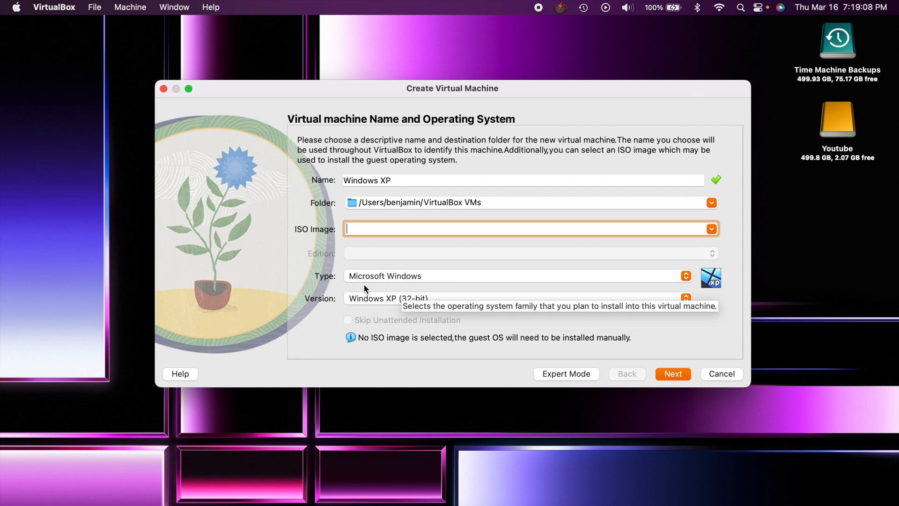
mouse_move(479, 347)
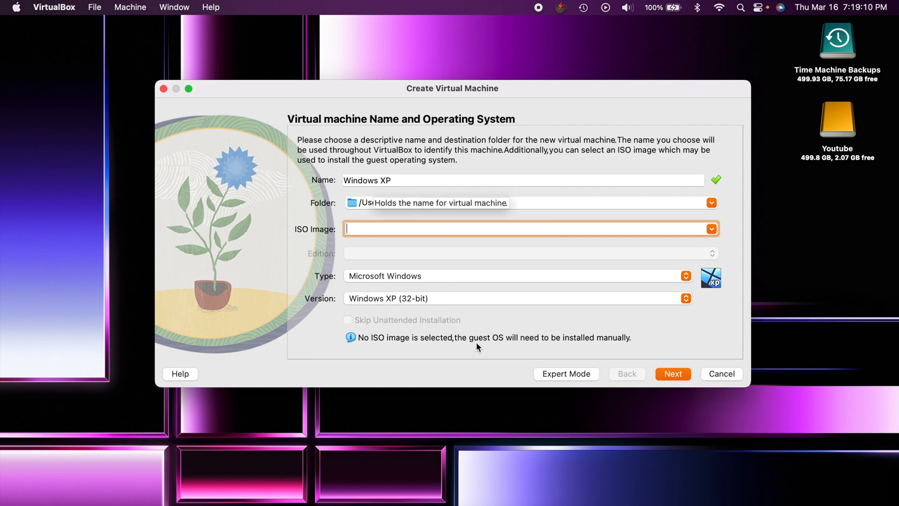
Advance the wizard to the hardware page for 2048 MB memory and one CPU
left_click(672, 373)
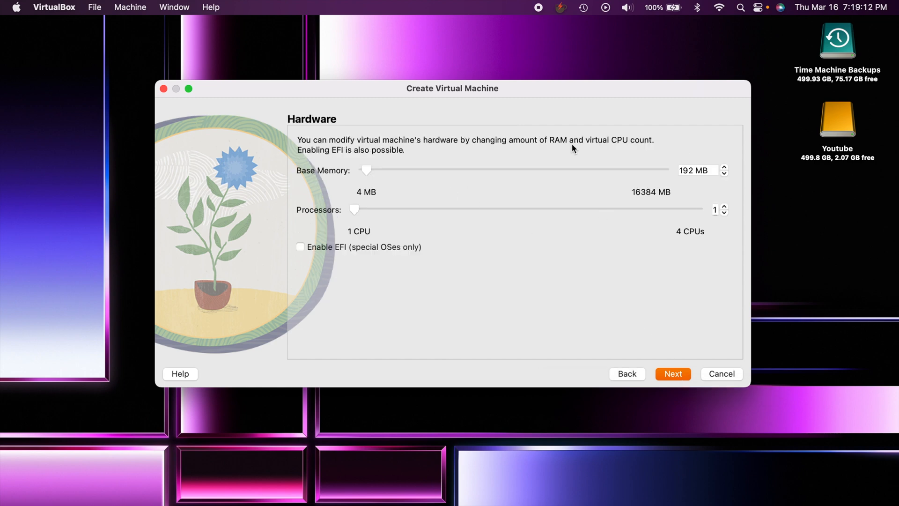
mouse_move(438, 117)
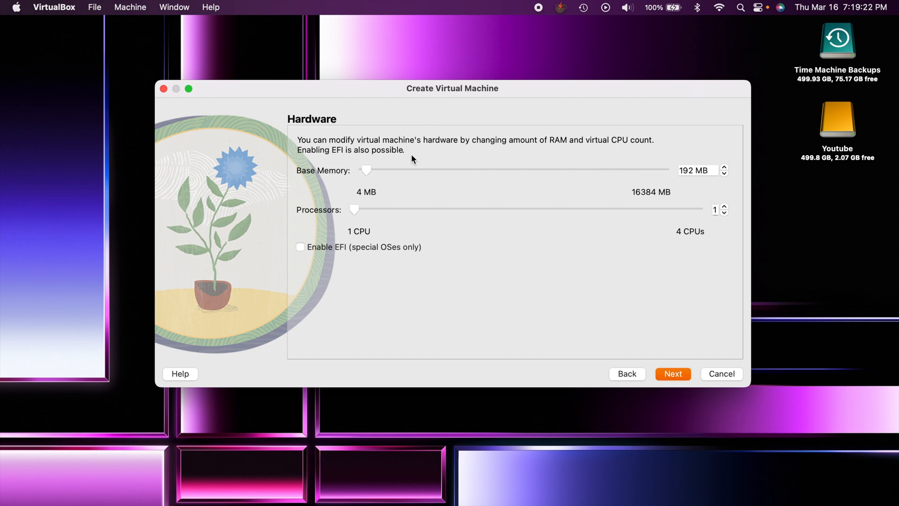
mouse_move(688, 187)
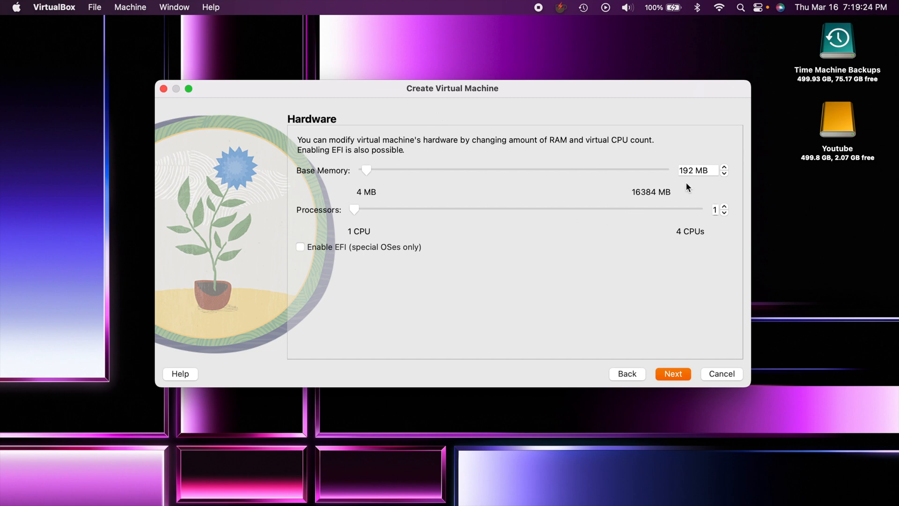
mouse_move(496, 187)
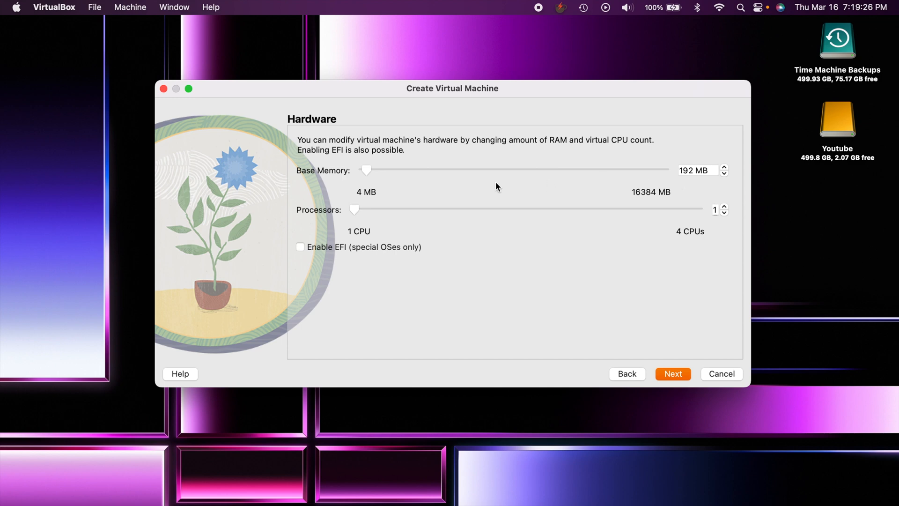
mouse_move(366, 175)
type("048")
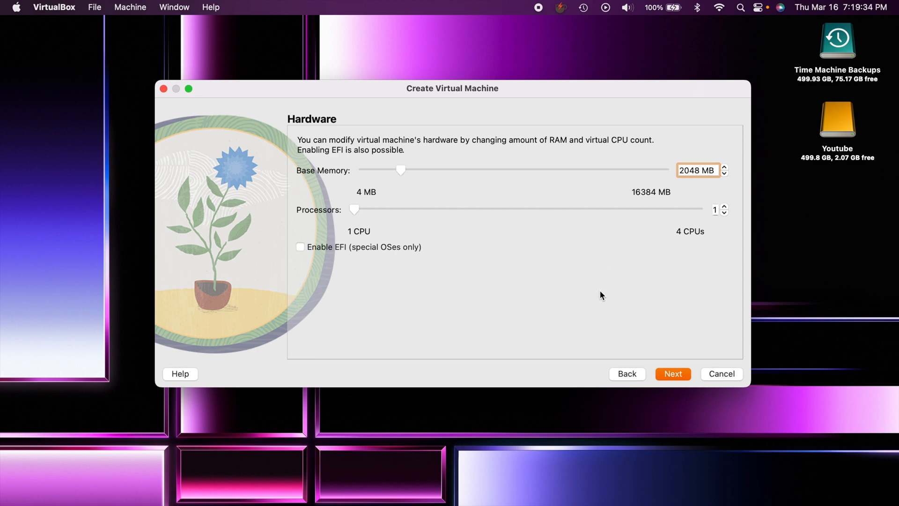
mouse_move(711, 235)
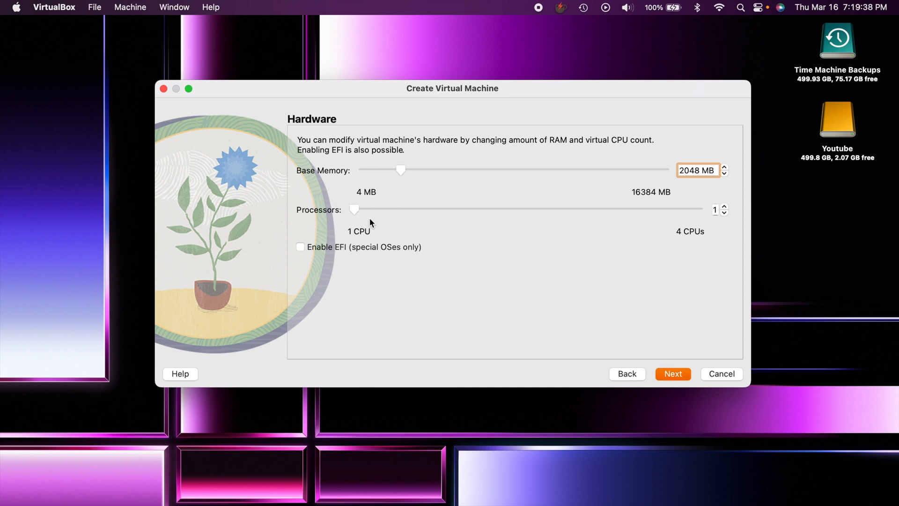
mouse_move(657, 366)
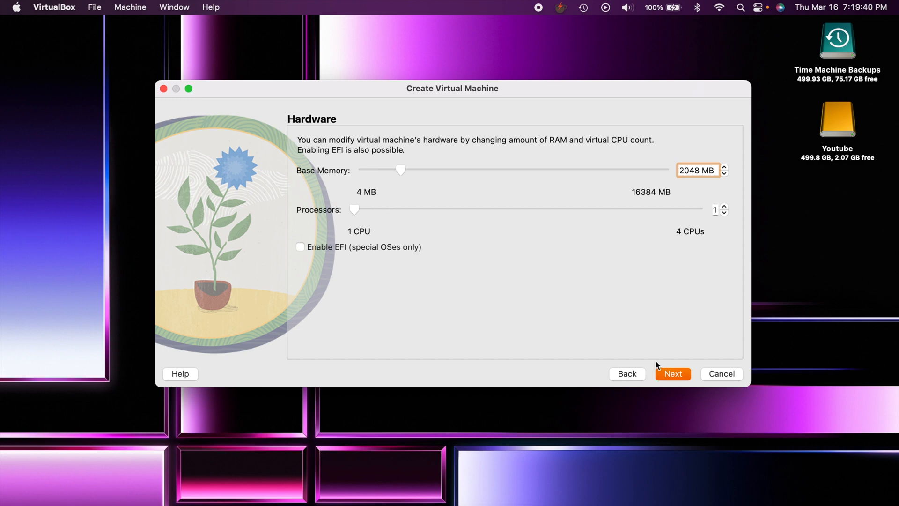
Move to the Virtual Hard disk page and set a new 64.00 GB disk
left_click(672, 373)
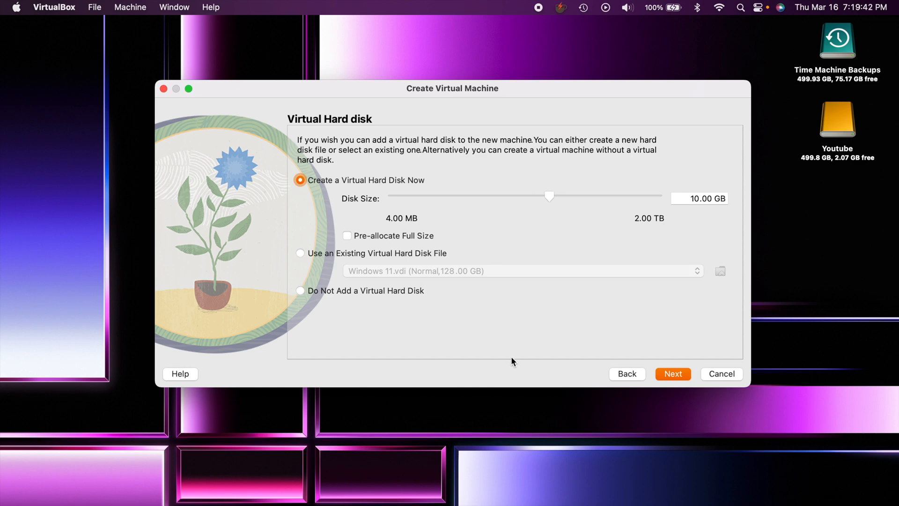
left_click(699, 197)
type("64")
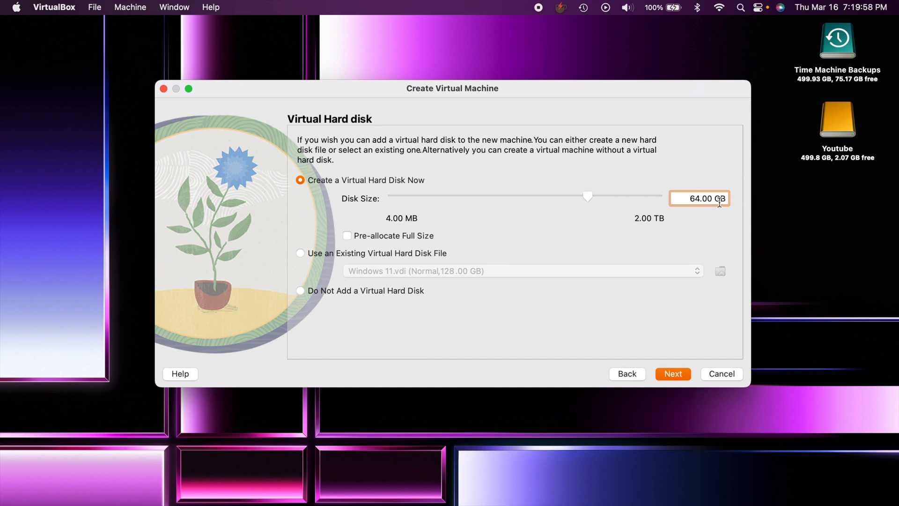
mouse_move(649, 179)
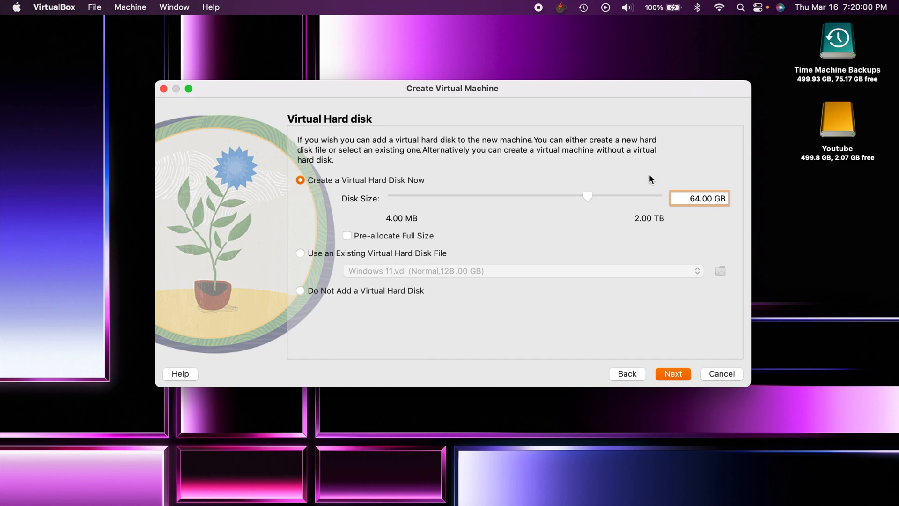
mouse_move(663, 180)
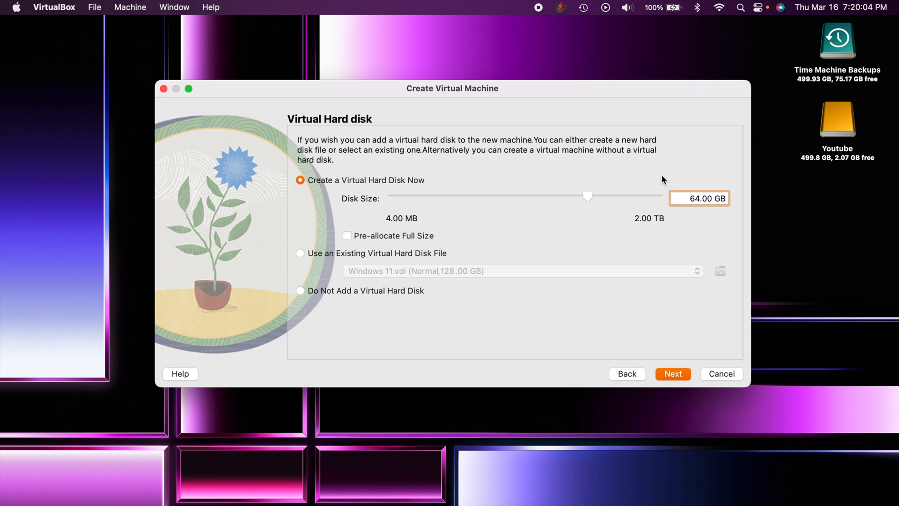
mouse_move(506, 184)
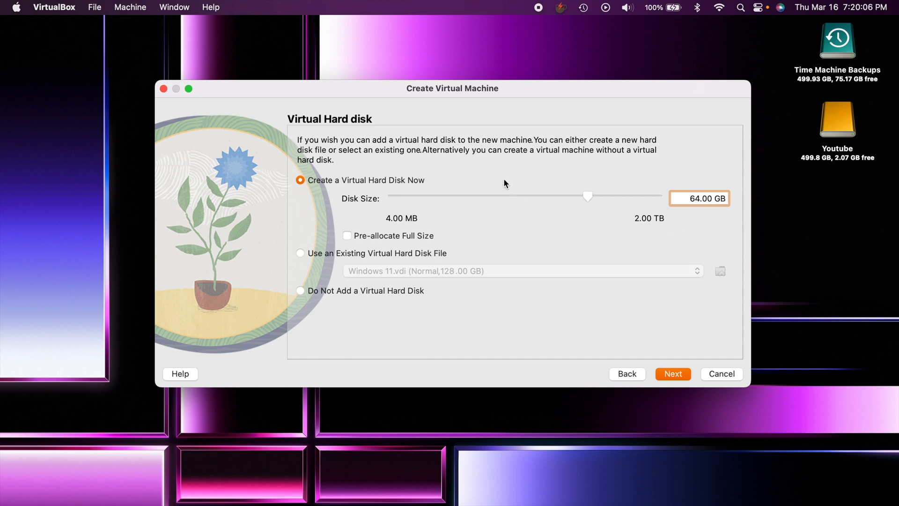
mouse_move(348, 236)
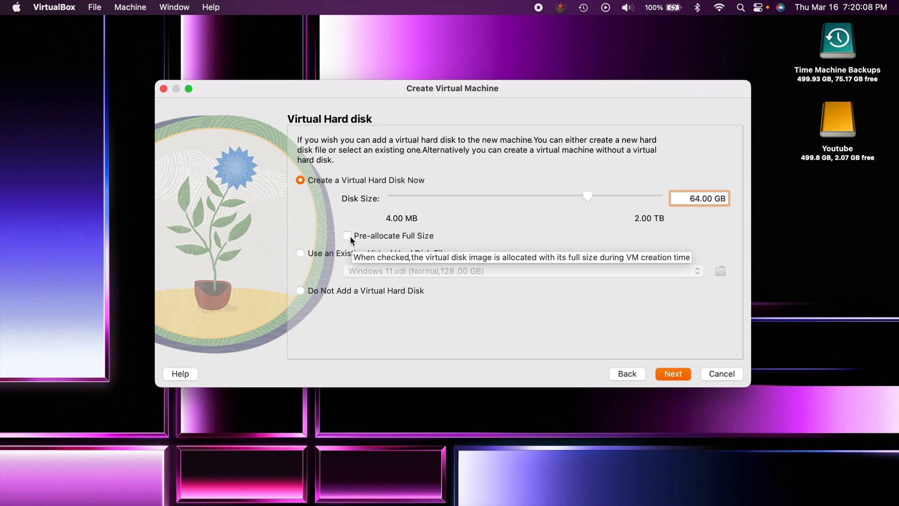
mouse_move(676, 168)
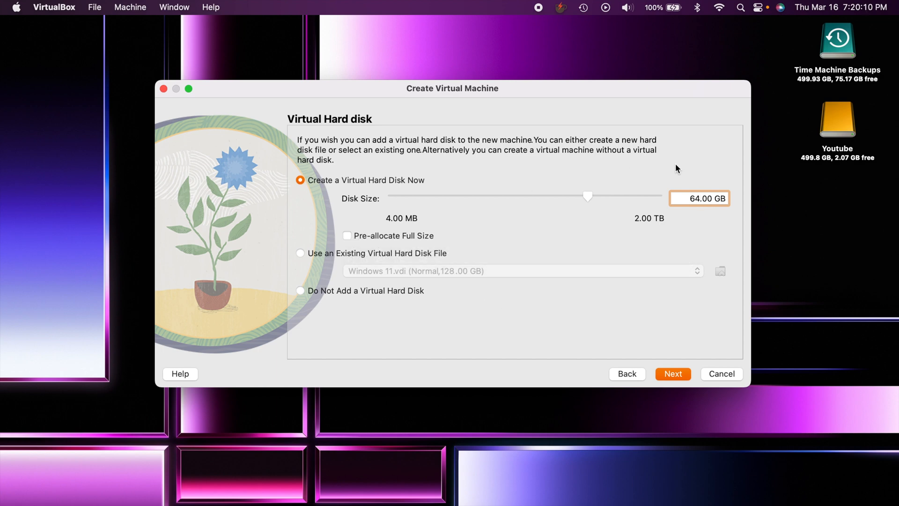
mouse_move(677, 193)
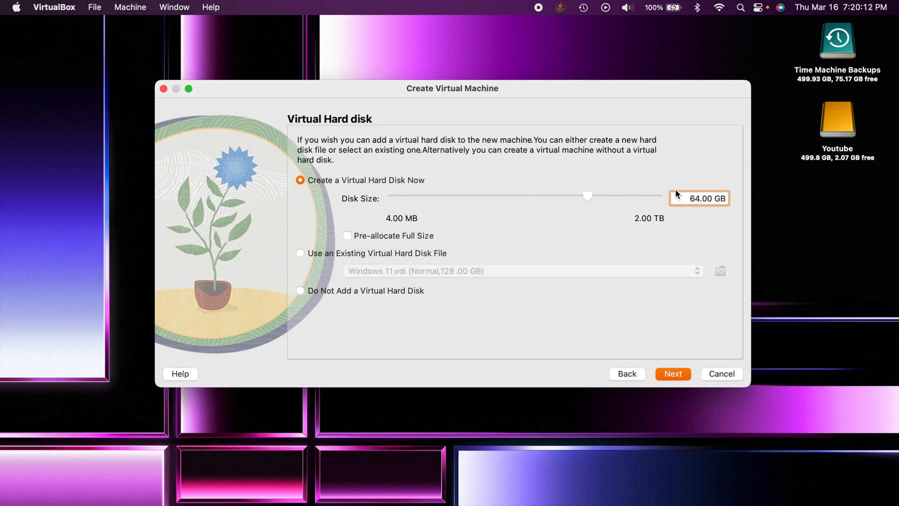
mouse_move(707, 228)
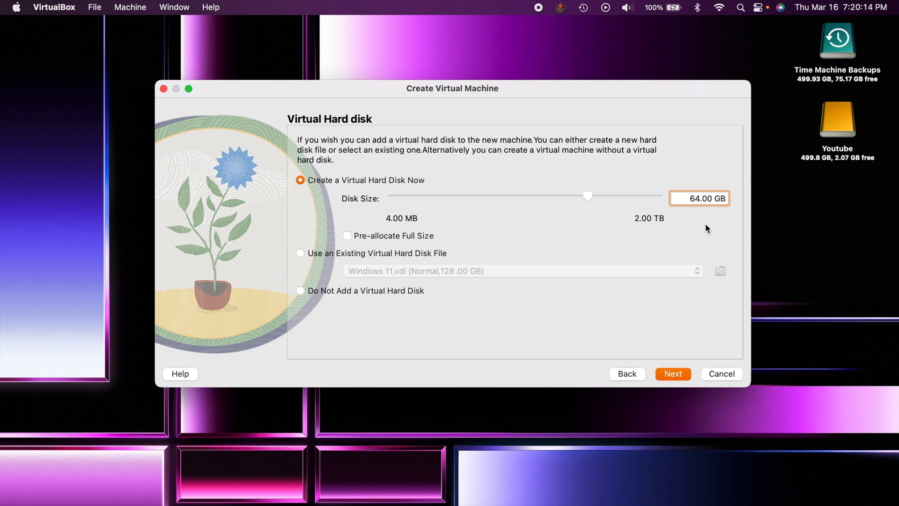
mouse_move(672, 374)
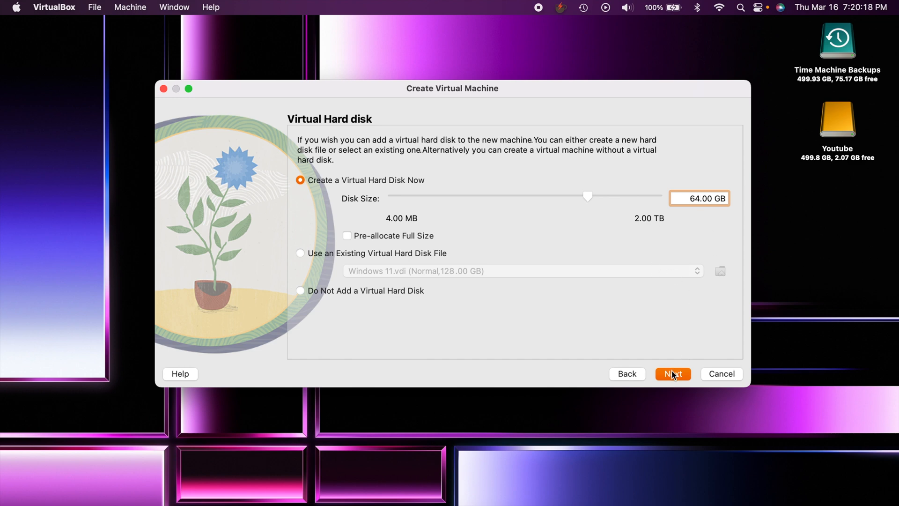
mouse_move(672, 373)
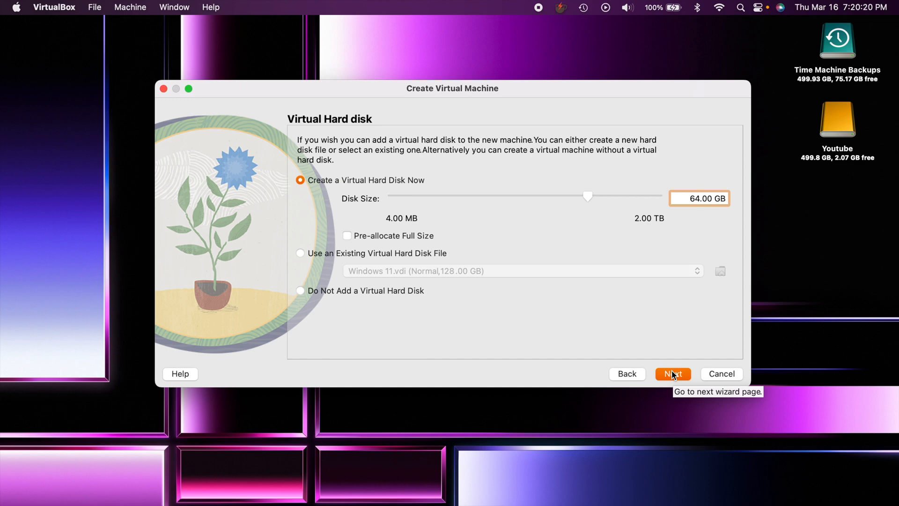
Review the summary, finish the wizard, and select Windows XP in the manager
left_click(672, 373)
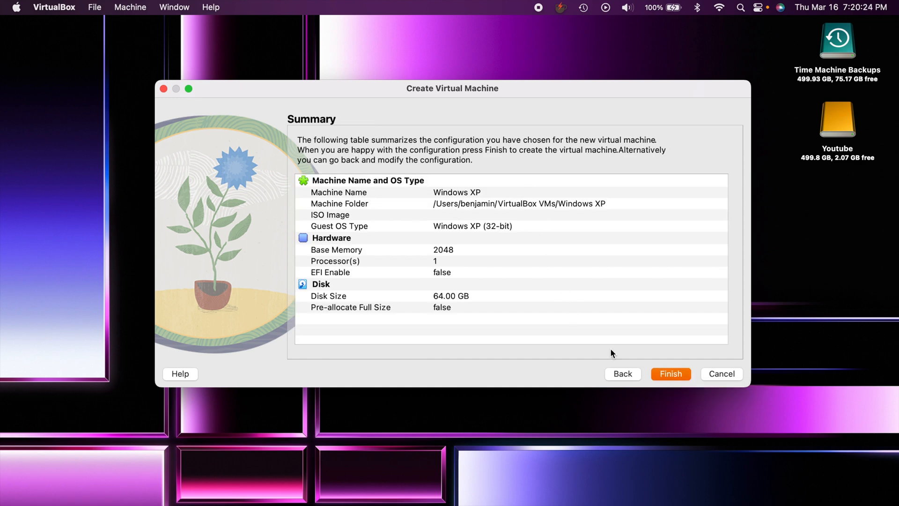
left_click(670, 373)
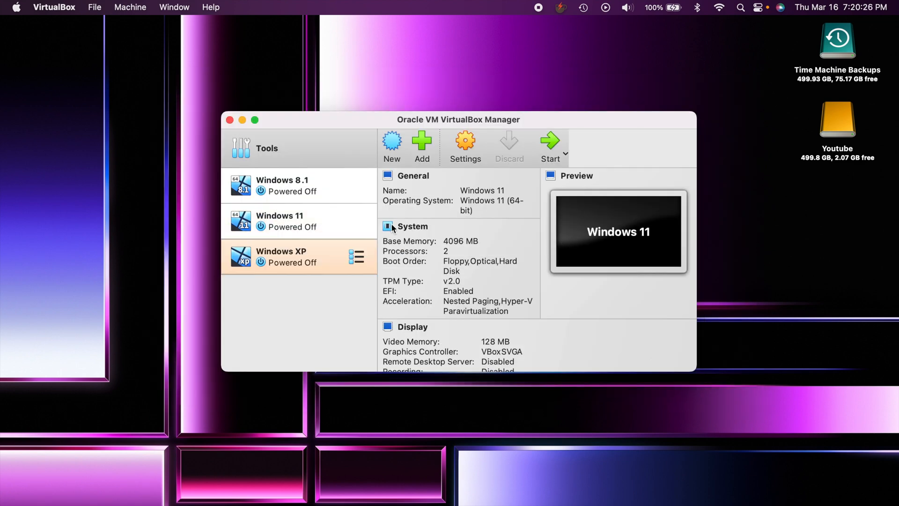
left_click(281, 256)
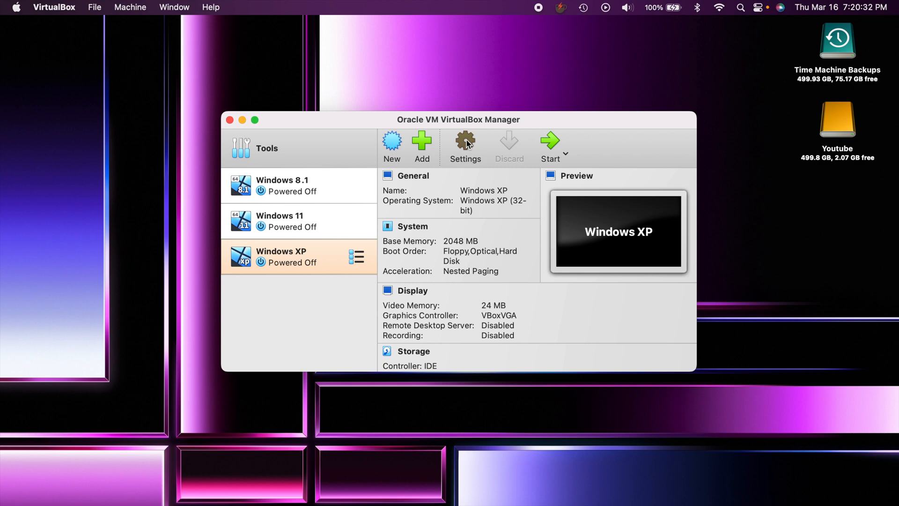
Open the Windows XP settings and review the General and System pages
left_click(465, 141)
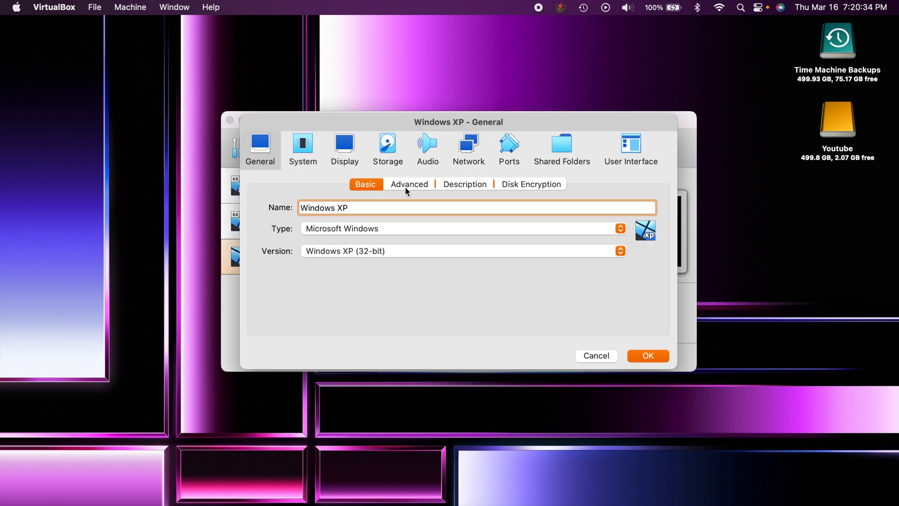
left_click(464, 184)
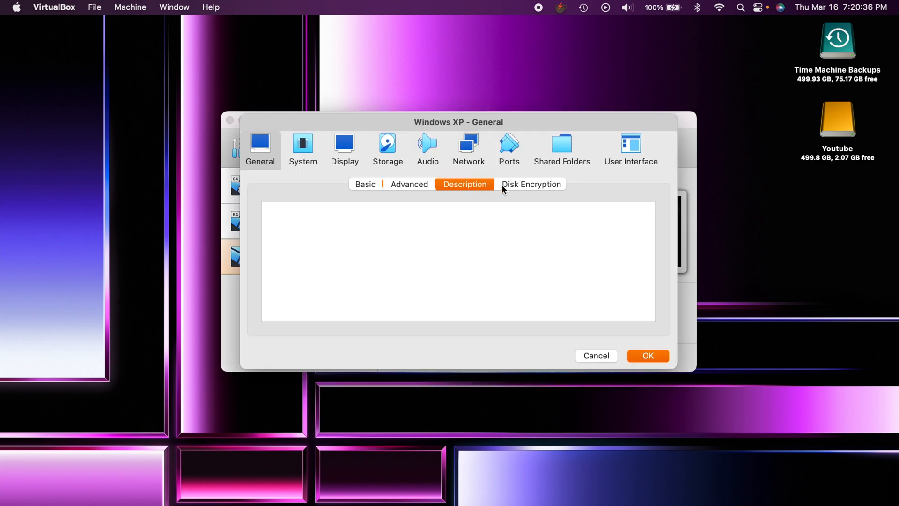
left_click(302, 148)
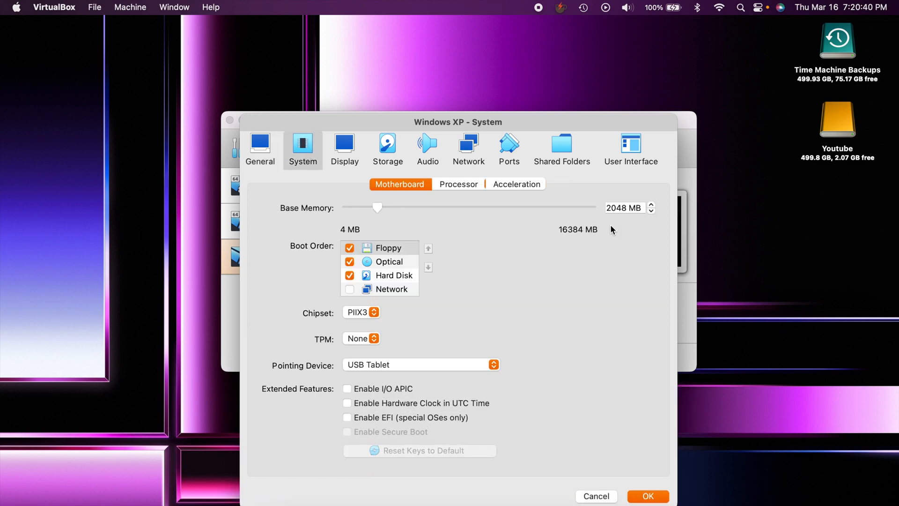
mouse_move(424, 244)
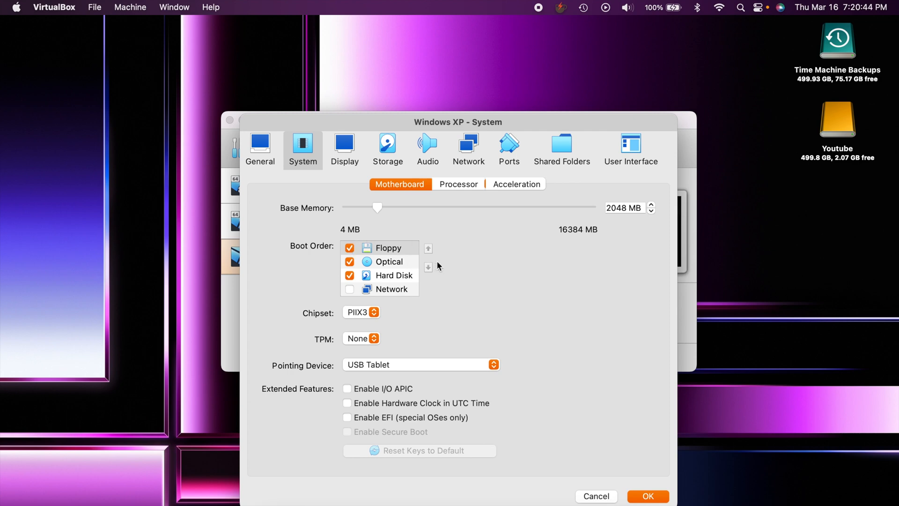
mouse_move(360, 312)
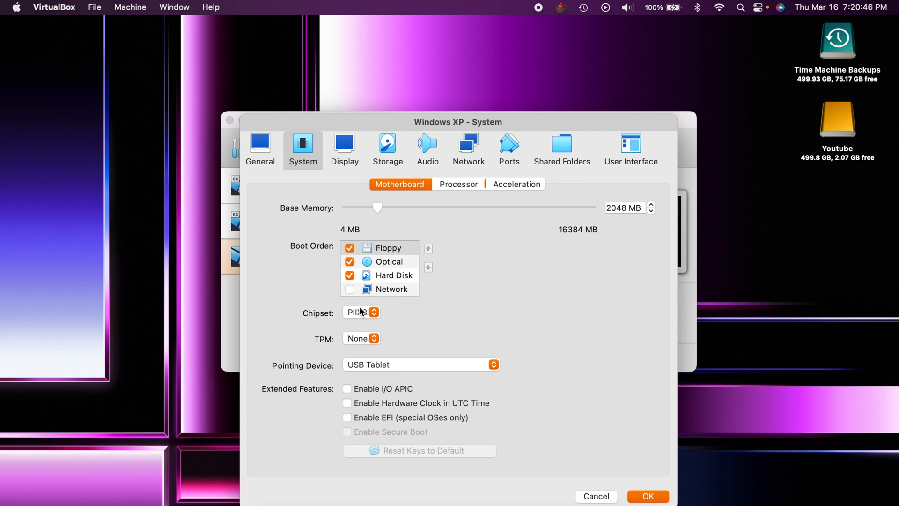
left_click(458, 184)
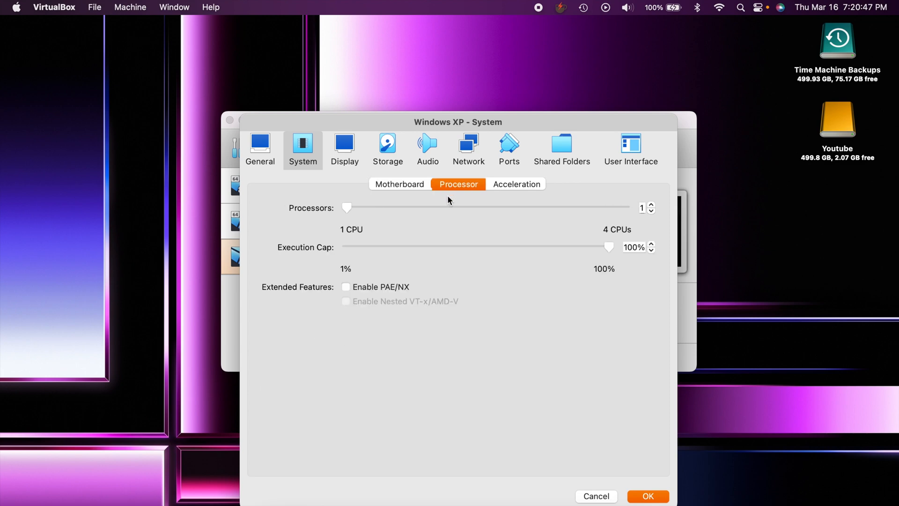
left_click(515, 184)
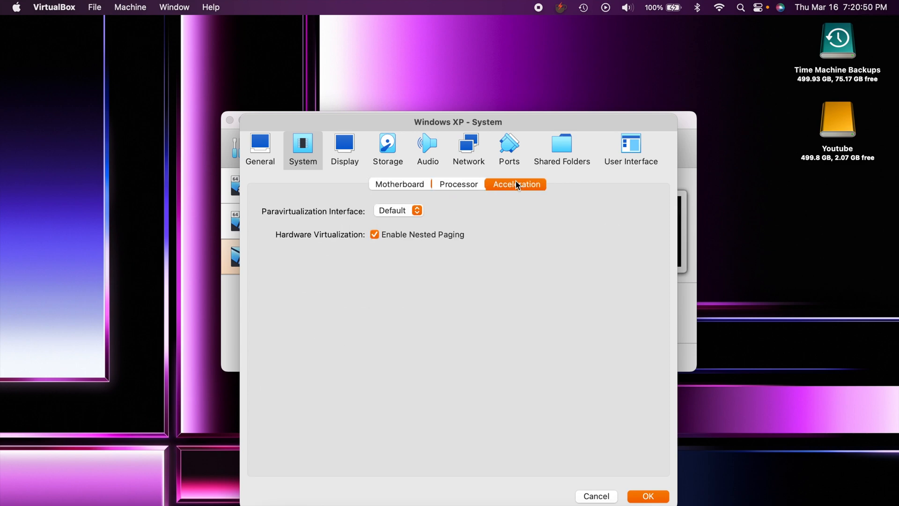
Set video memory to 128 MB, check Network and Shared Folders, and save
left_click(344, 149)
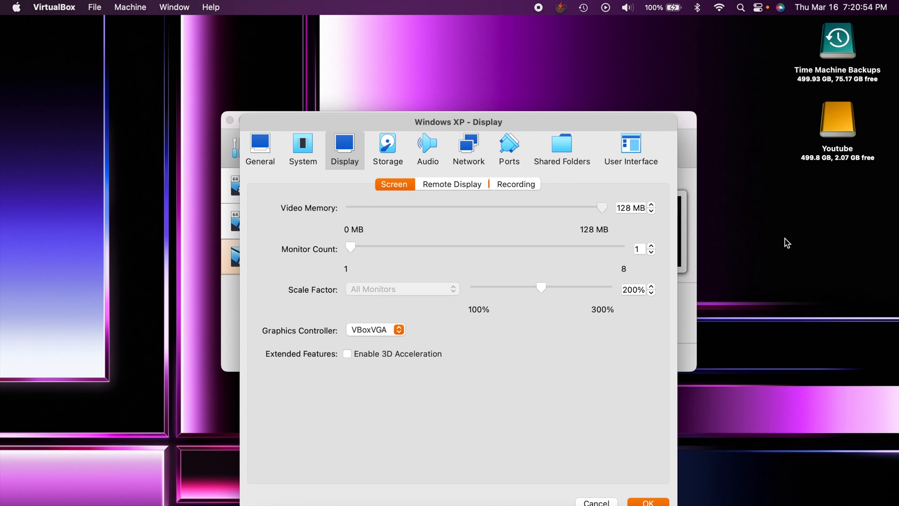
mouse_move(625, 225)
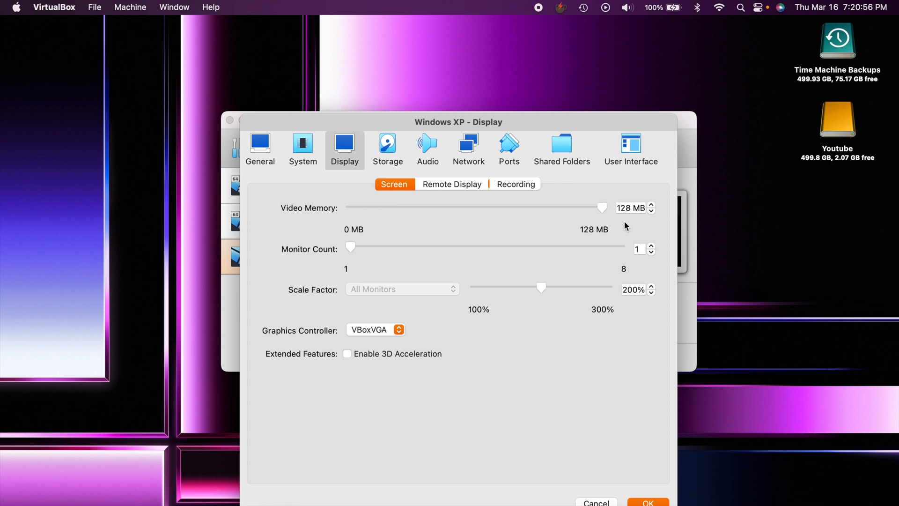
mouse_move(381, 370)
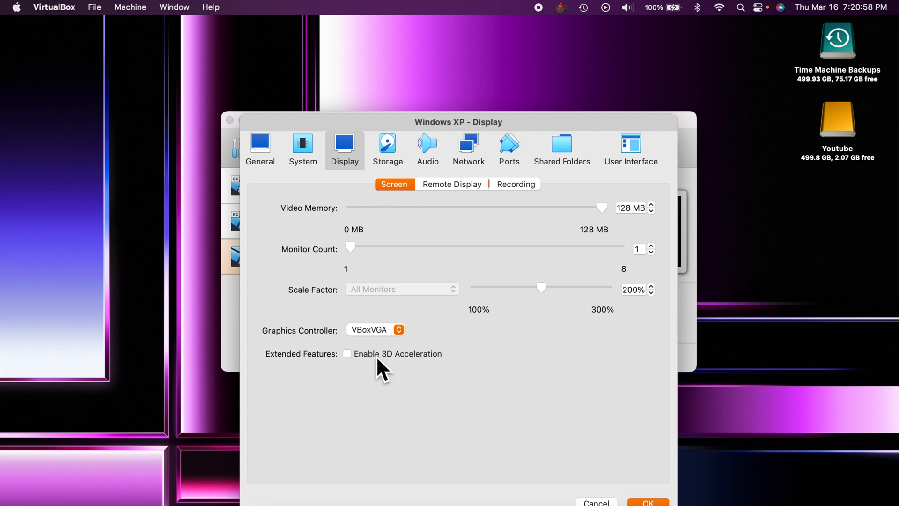
mouse_move(530, 320)
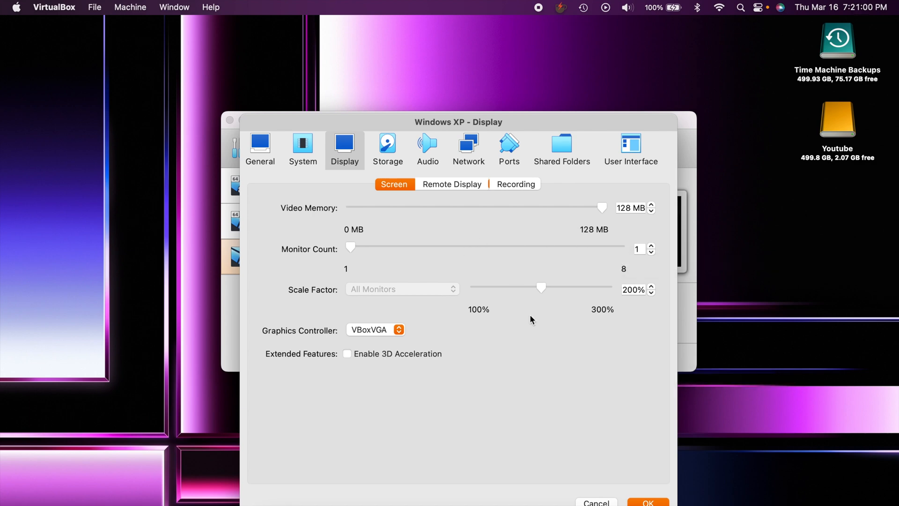
mouse_move(459, 202)
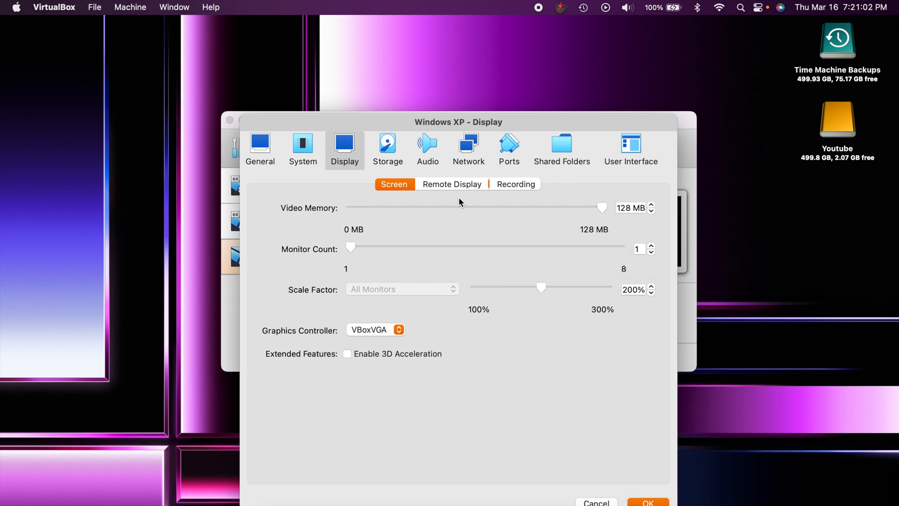
left_click(515, 184)
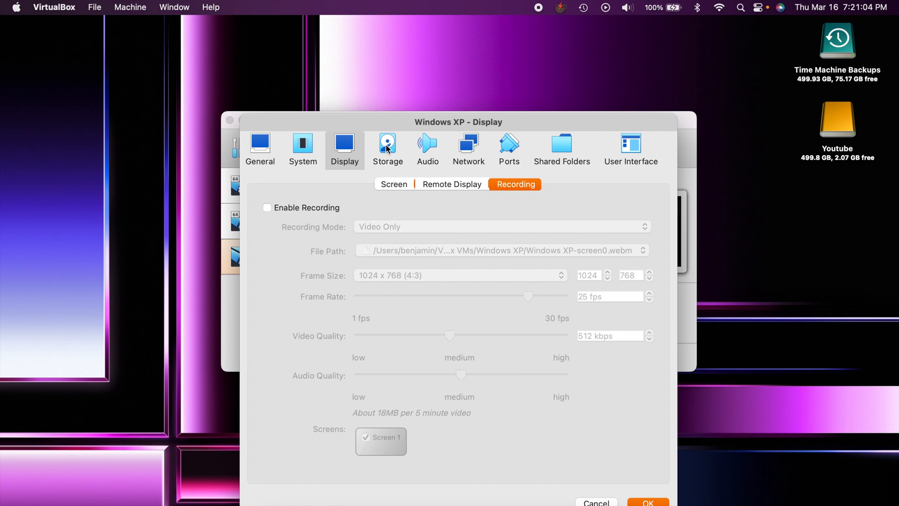
left_click(468, 146)
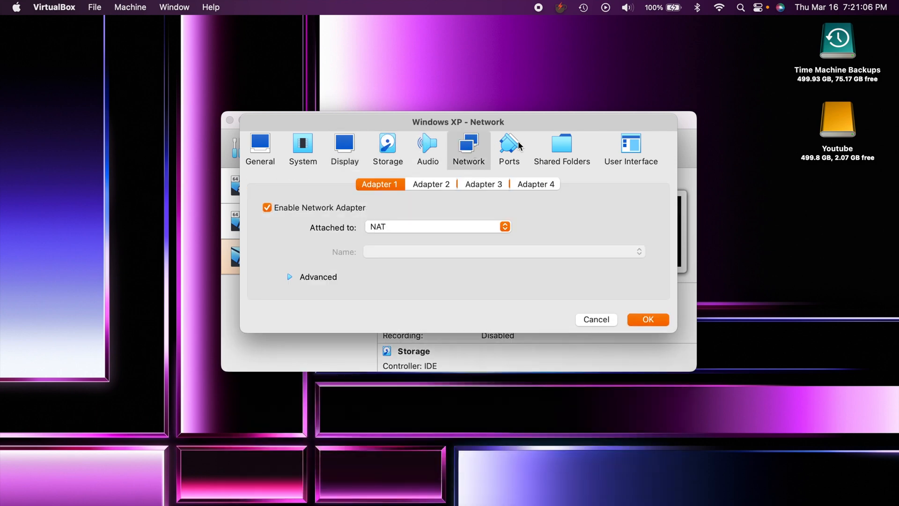
left_click(561, 150)
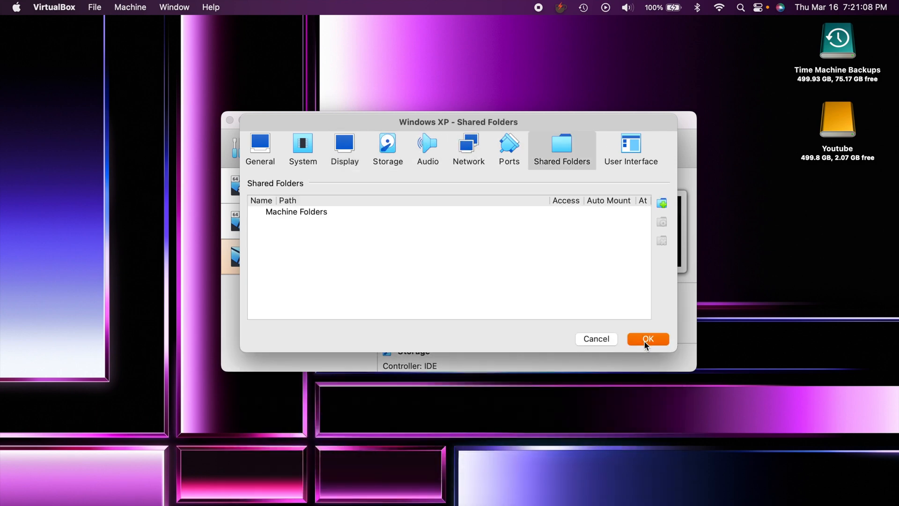
left_click(648, 339)
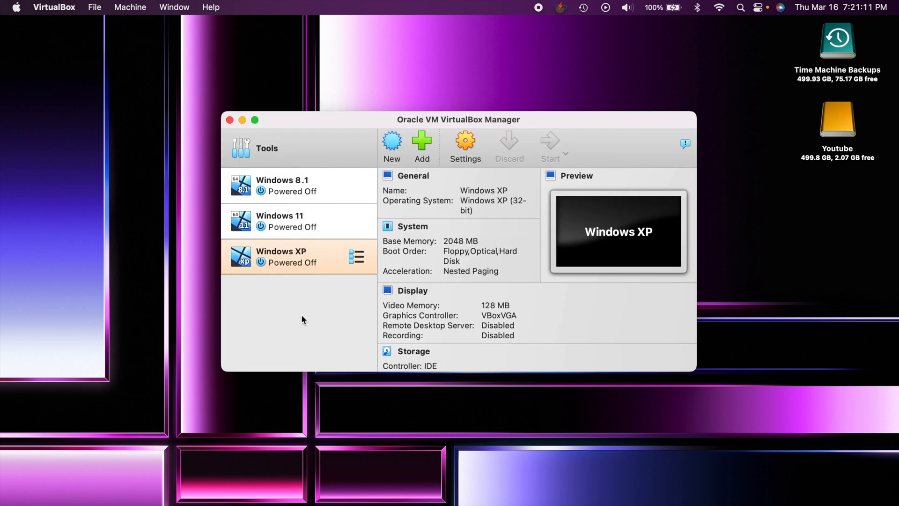
Power up the Windows XP virtual machine
left_click(548, 147)
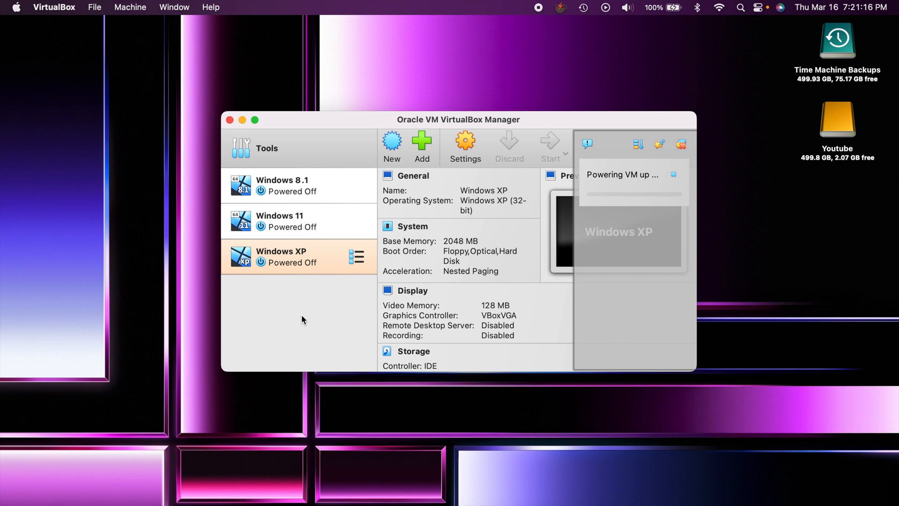
mouse_move(309, 361)
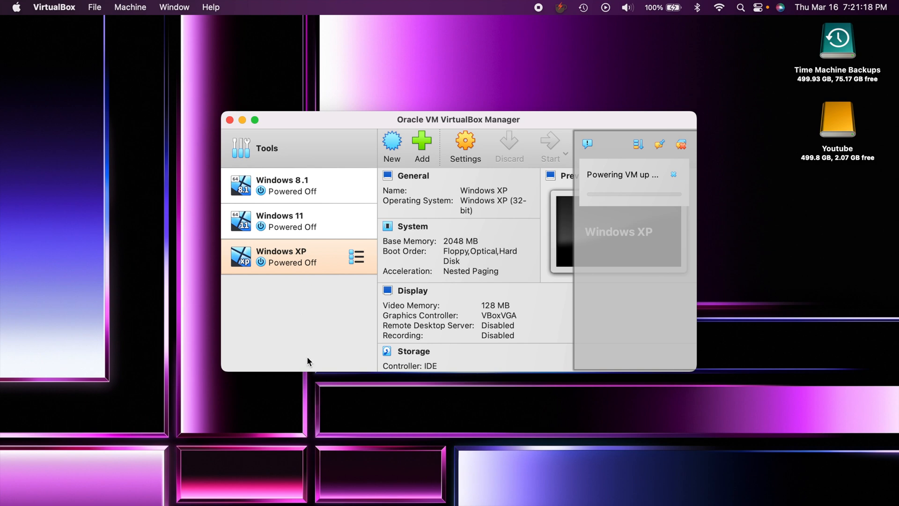
mouse_move(302, 348)
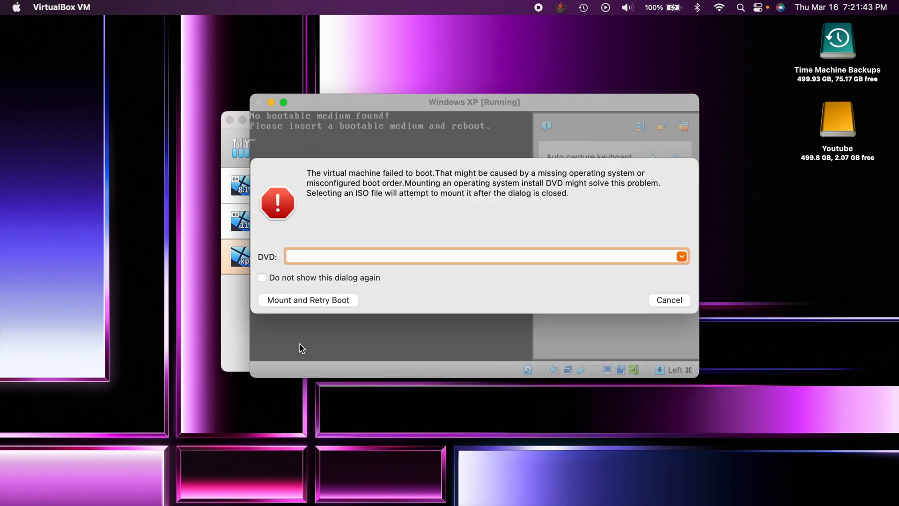
mouse_move(585, 233)
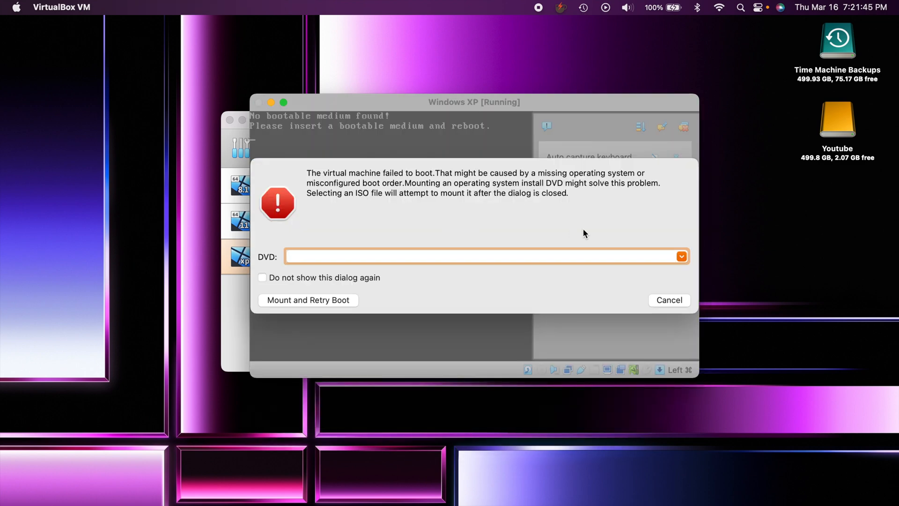
Choose the Windows XP SP2 Home.iso image, mount it, and retry booting
left_click(680, 256)
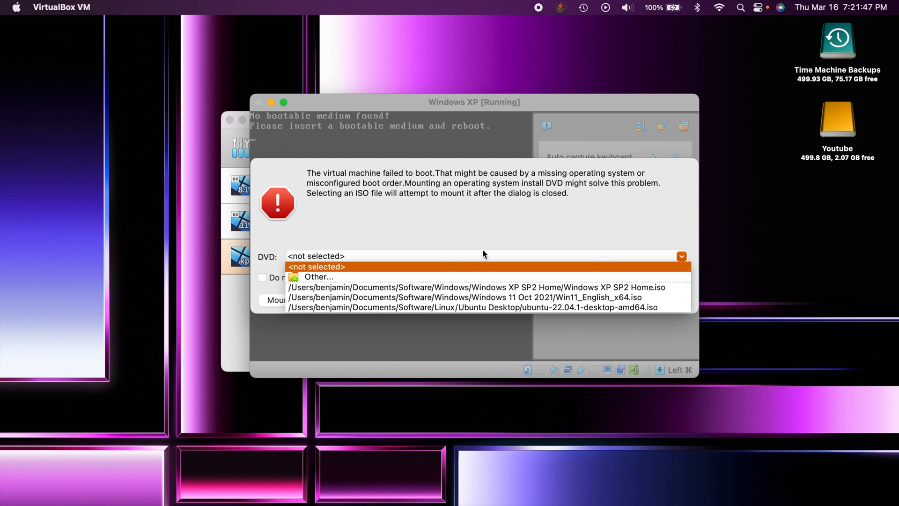
left_click(474, 287)
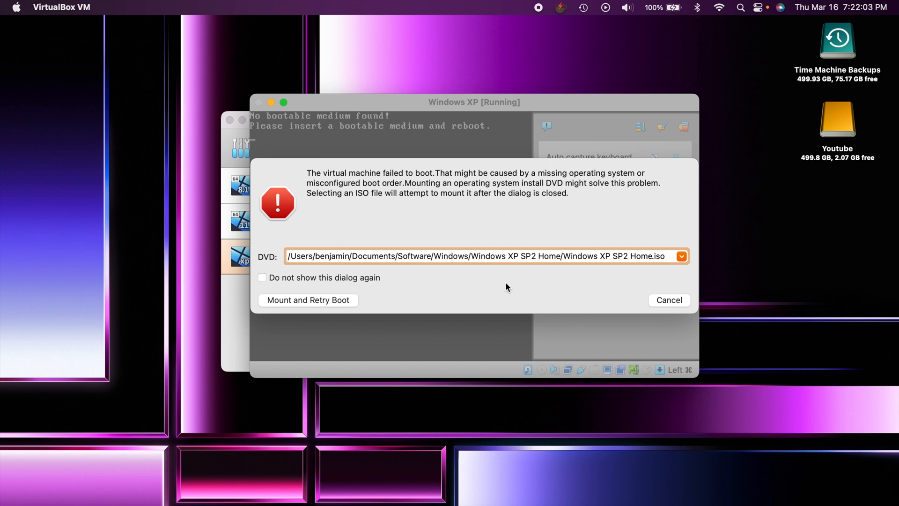
mouse_move(329, 326)
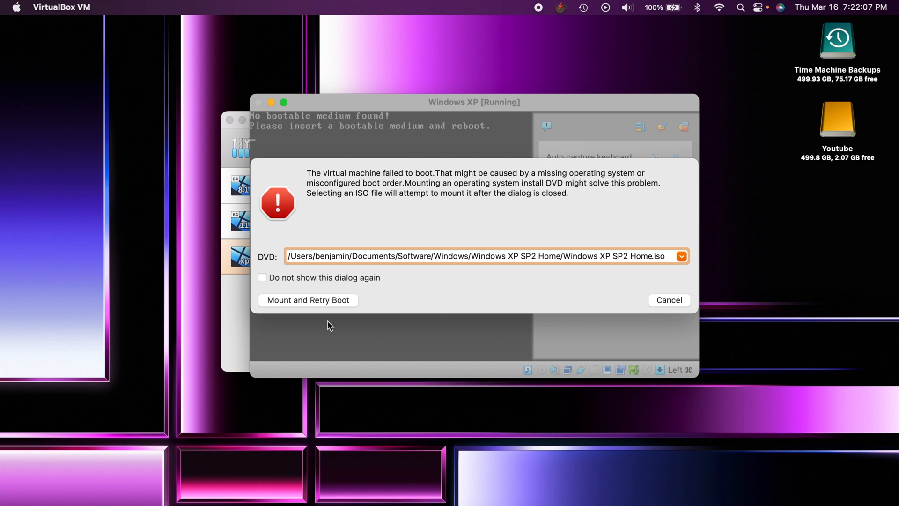
mouse_move(313, 303)
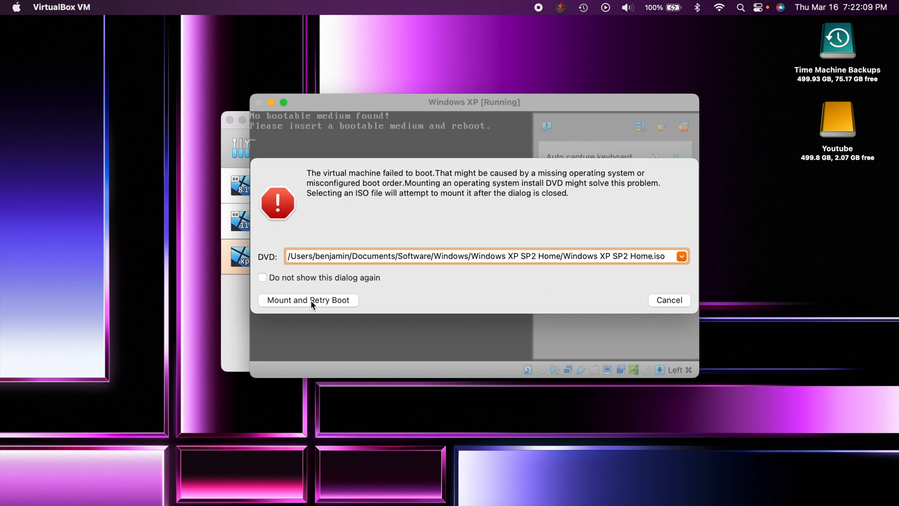
left_click(308, 299)
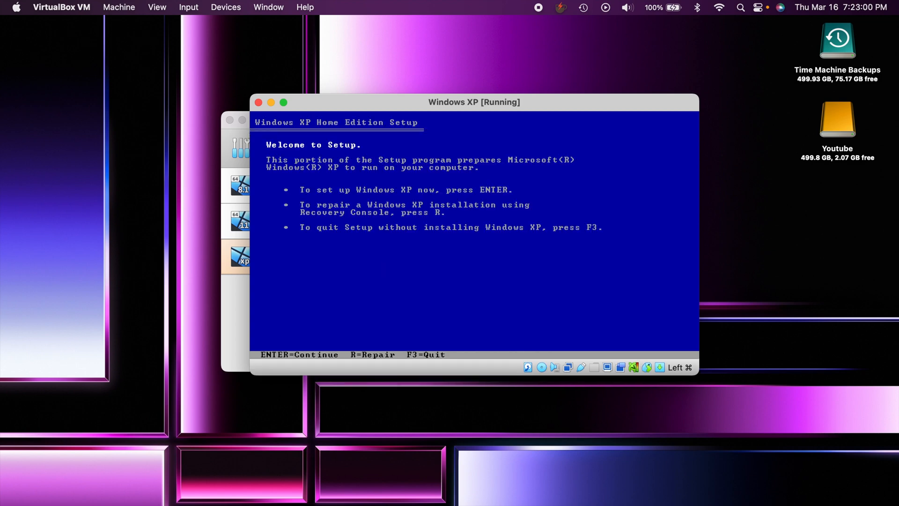
Begin setup, accept the license with F8, and format the partition as NTFS
key("Return")
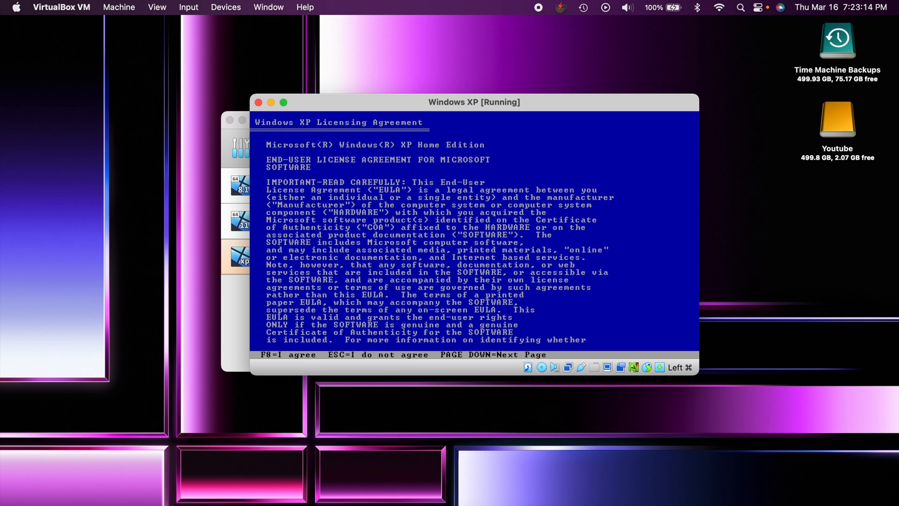
key("f8")
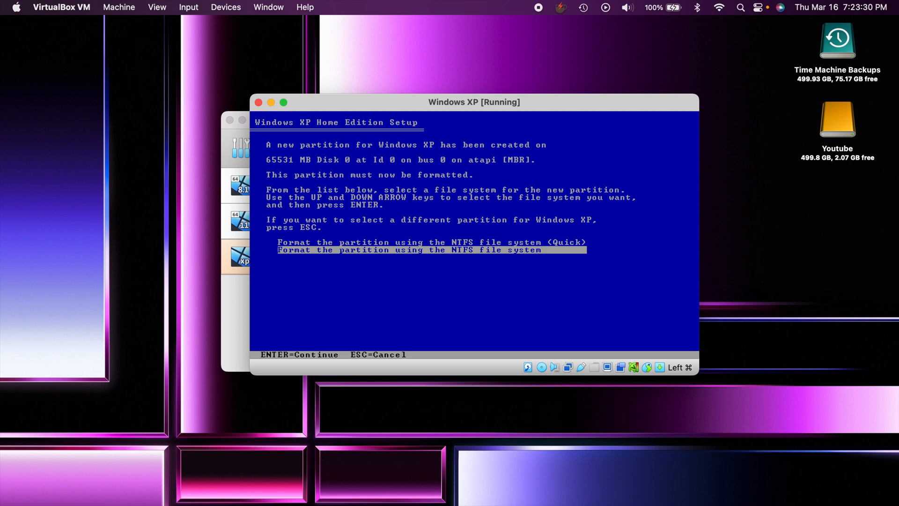
key("Return")
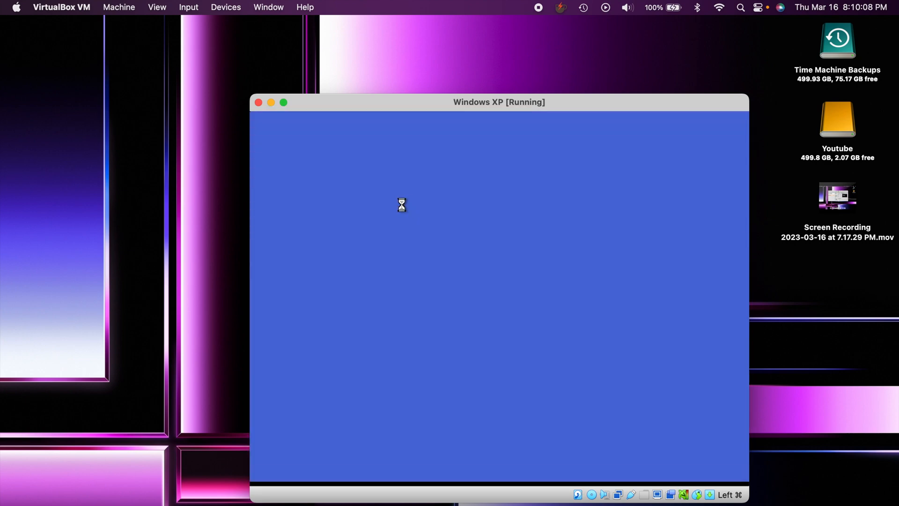
mouse_move(408, 210)
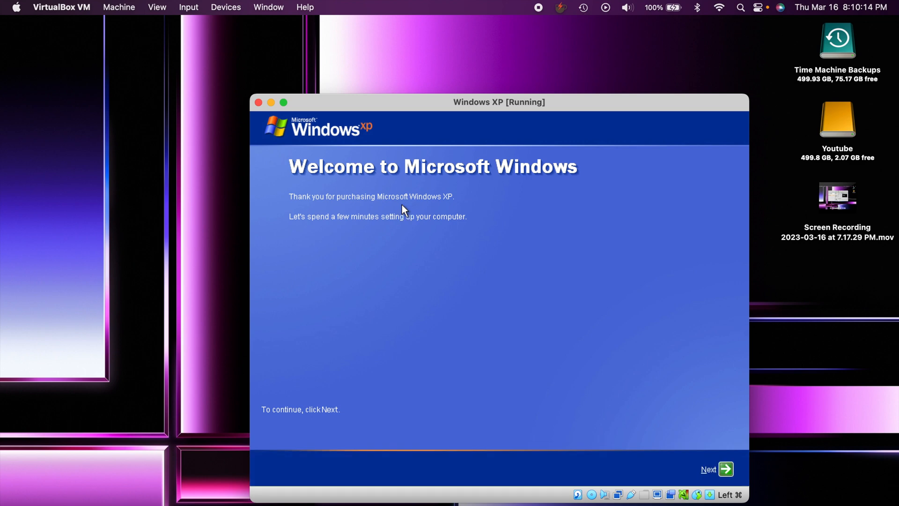
mouse_move(627, 382)
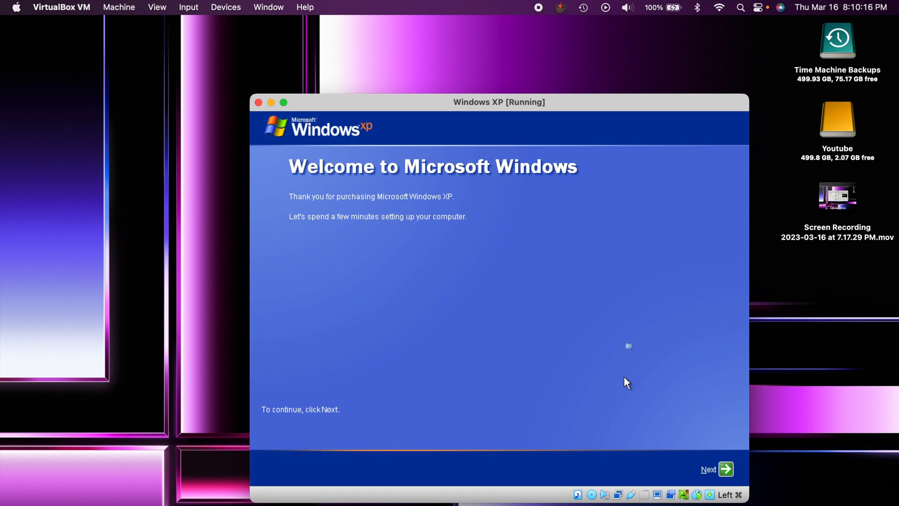
mouse_move(692, 433)
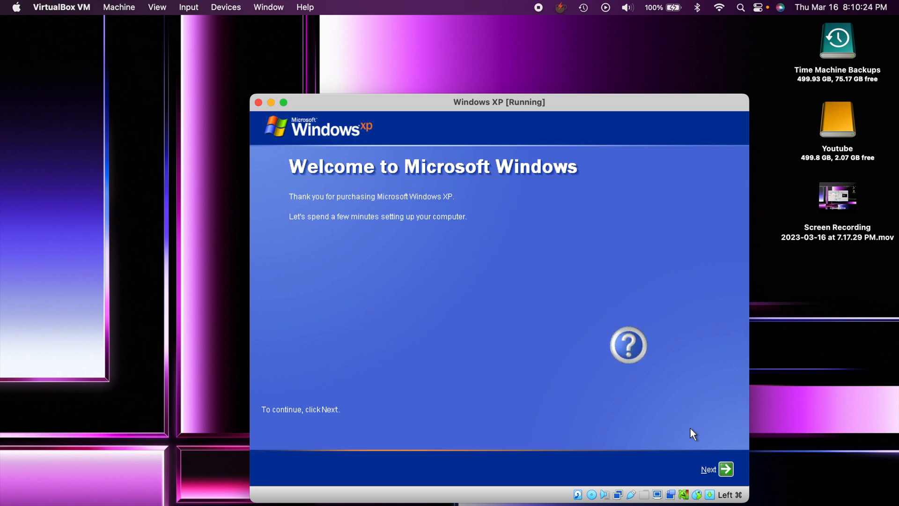
Pass the welcome screen and turn on Automatic Updates in the first-run wizard
left_click(716, 468)
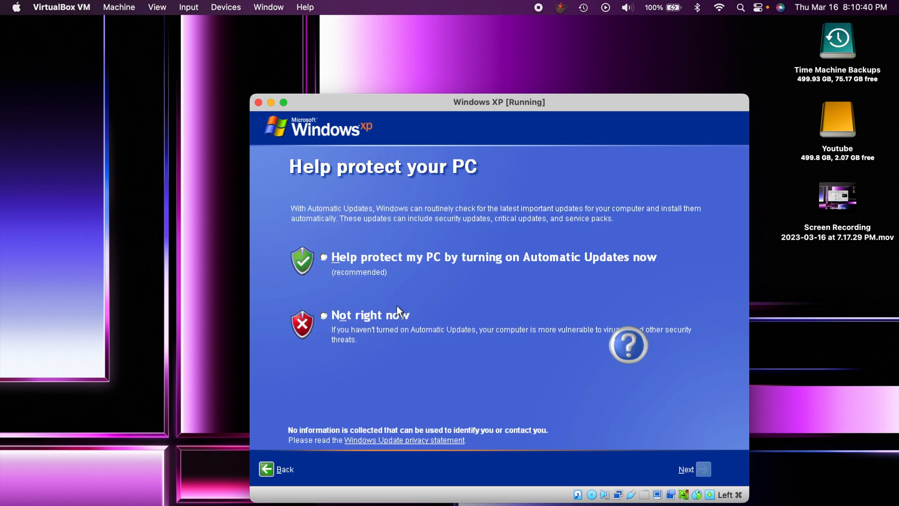
mouse_move(356, 284)
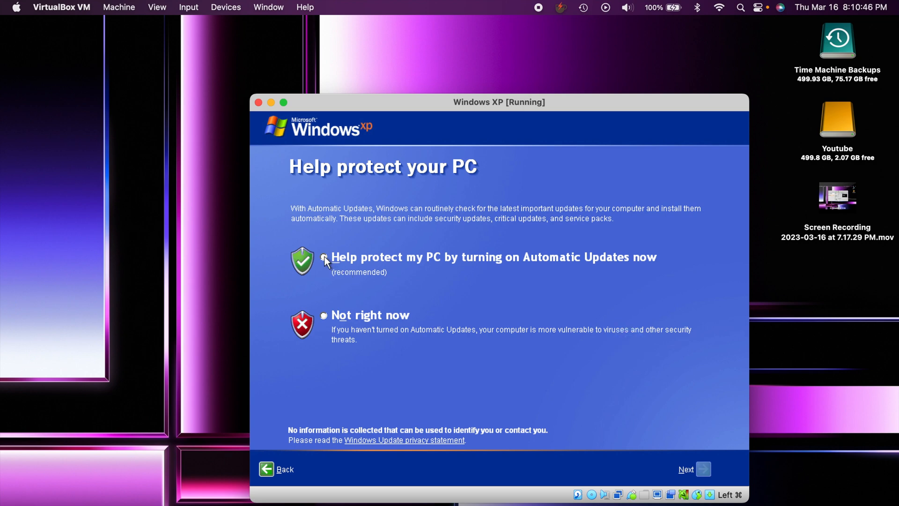
left_click(324, 258)
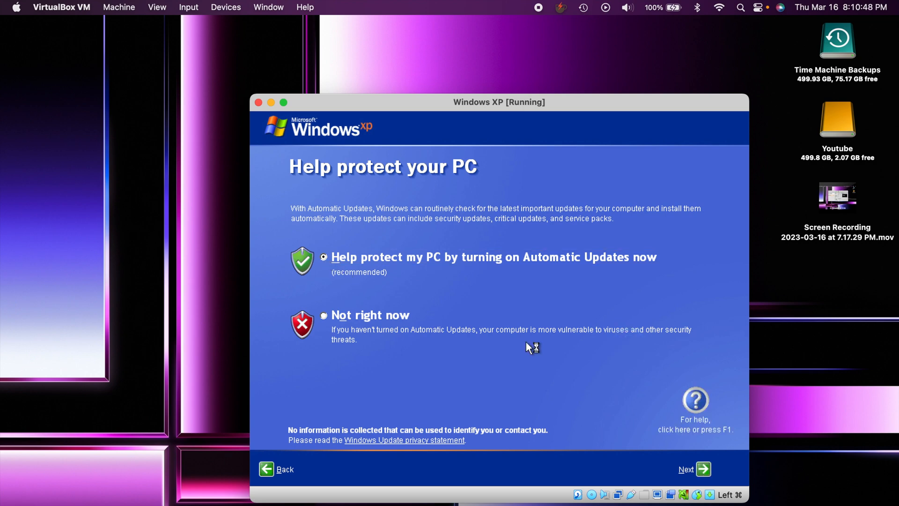
mouse_move(654, 433)
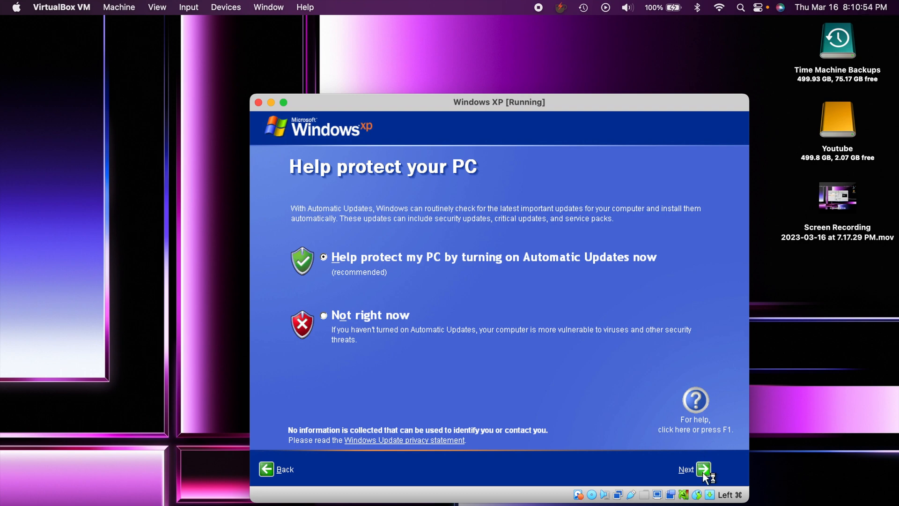
left_click(694, 468)
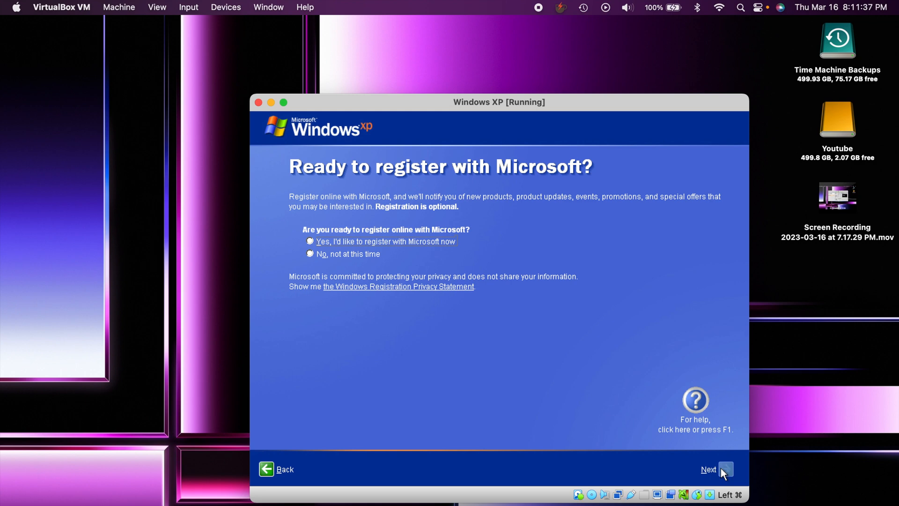
Skip registration, create user 'Benjamin', and finish the welcome wizard
left_click(714, 470)
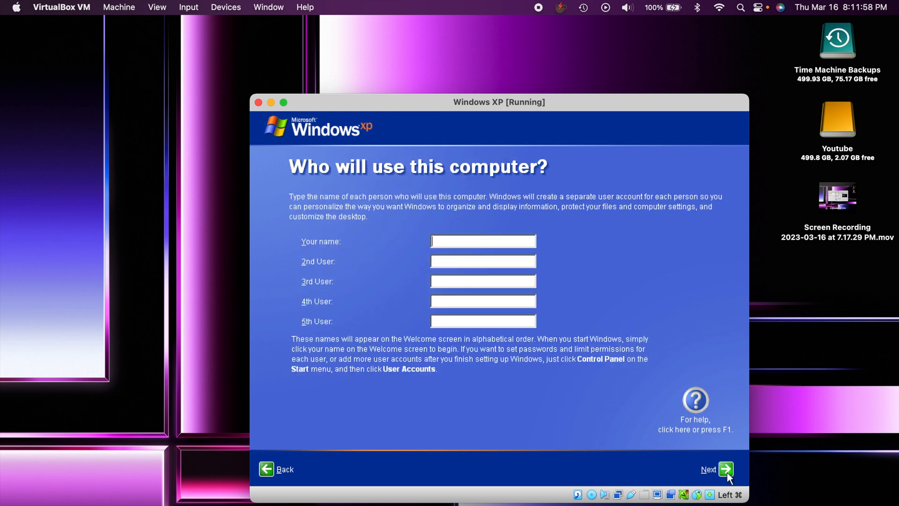
type("Benjamin")
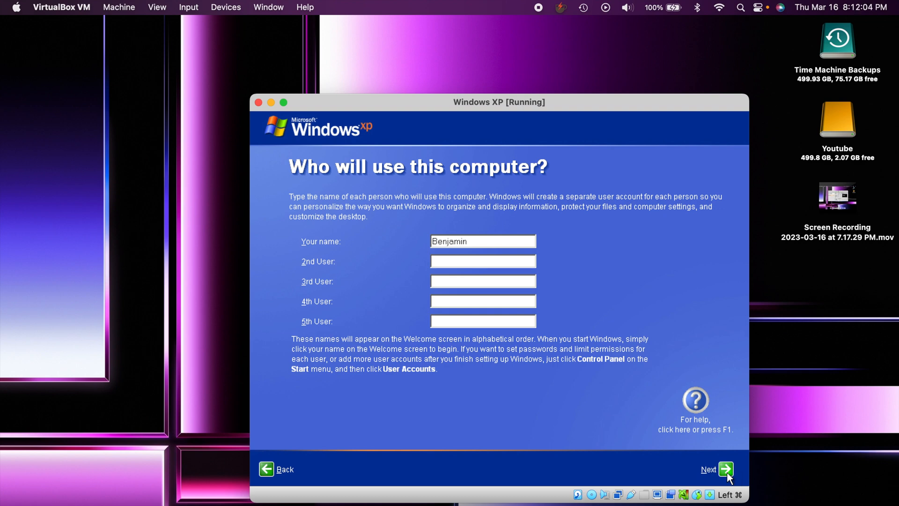
left_click(725, 469)
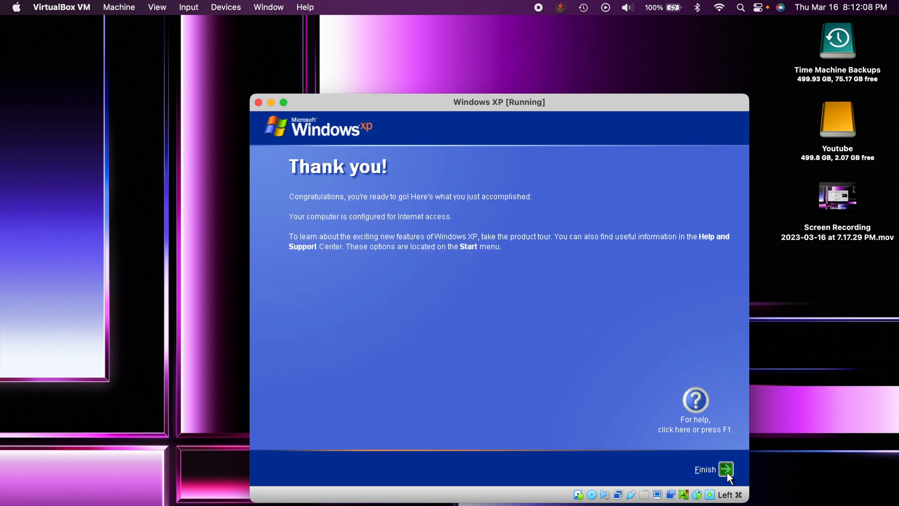
left_click(725, 469)
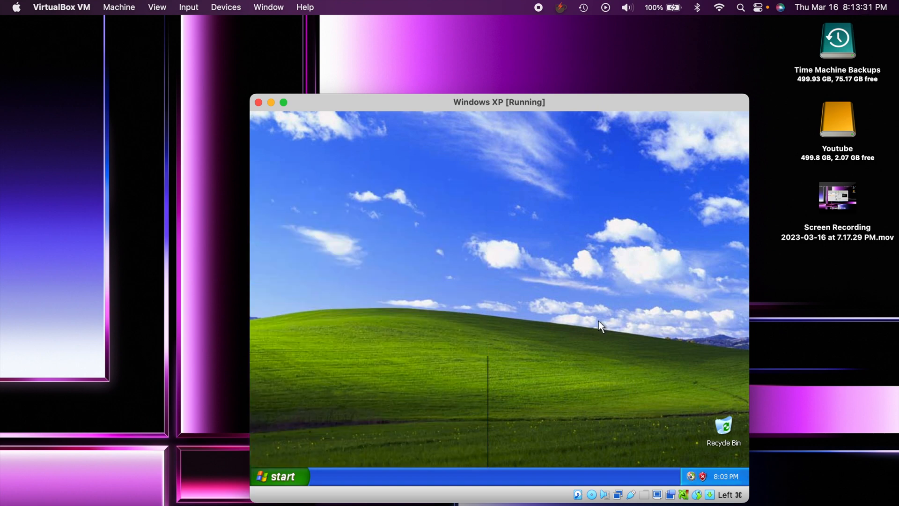
mouse_move(499, 309)
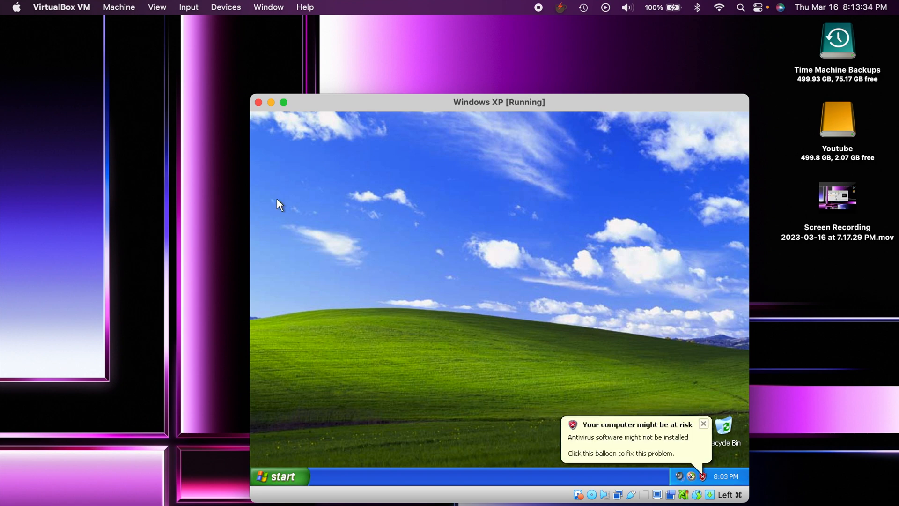
mouse_move(275, 204)
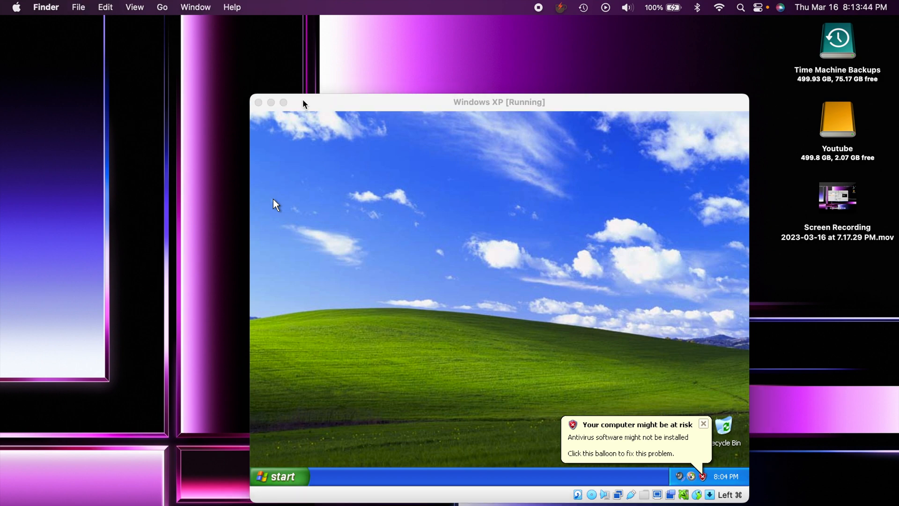
Insert the Guest Additions CD image via Devices, then open My Computer from the XP Start menu
left_click(225, 7)
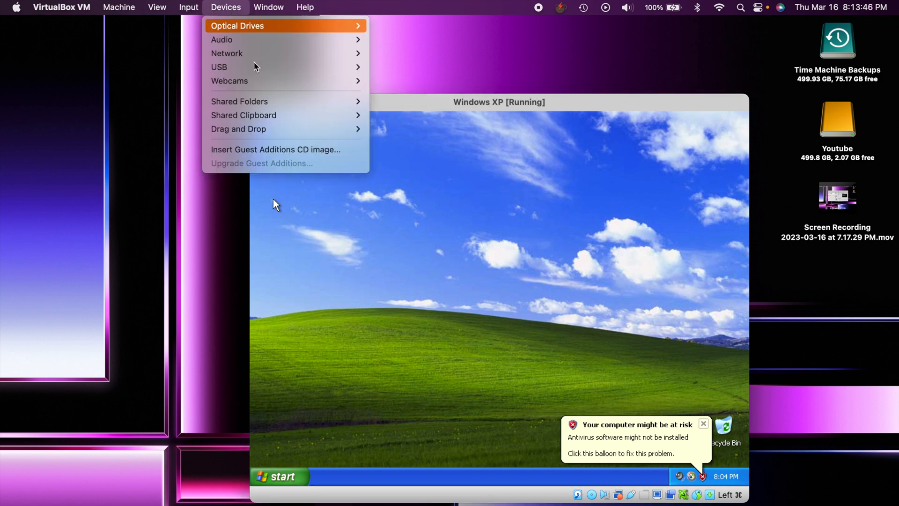
left_click(276, 149)
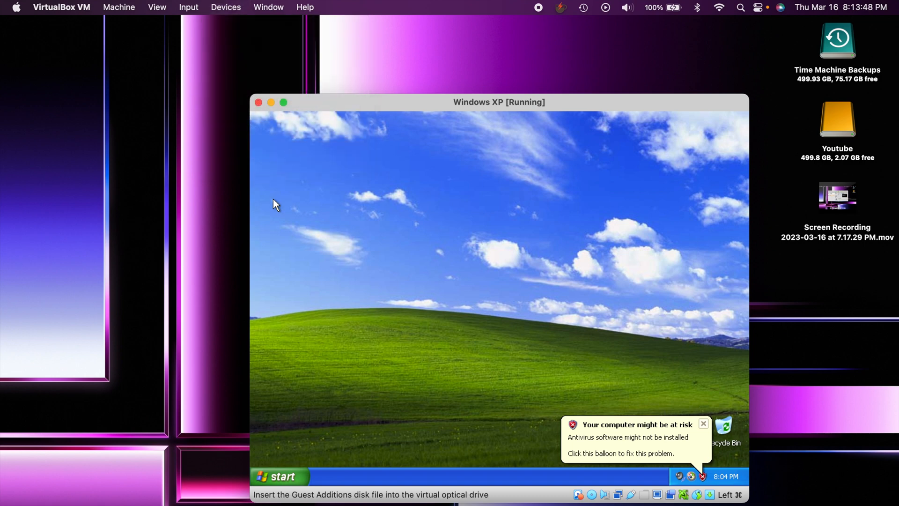
mouse_move(322, 420)
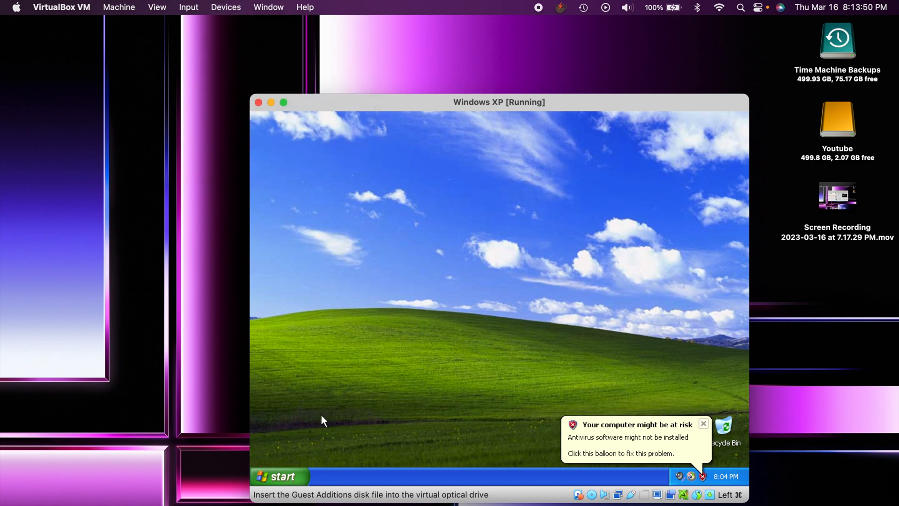
mouse_move(279, 477)
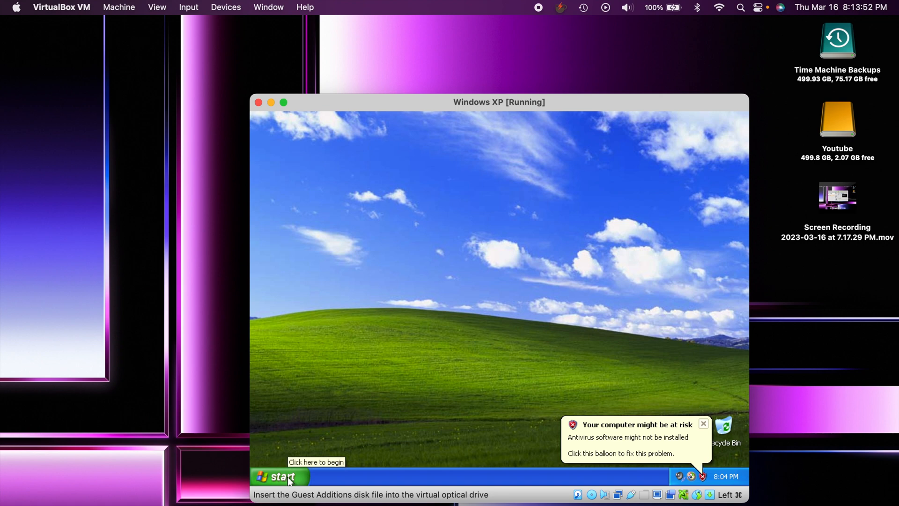
left_click(280, 477)
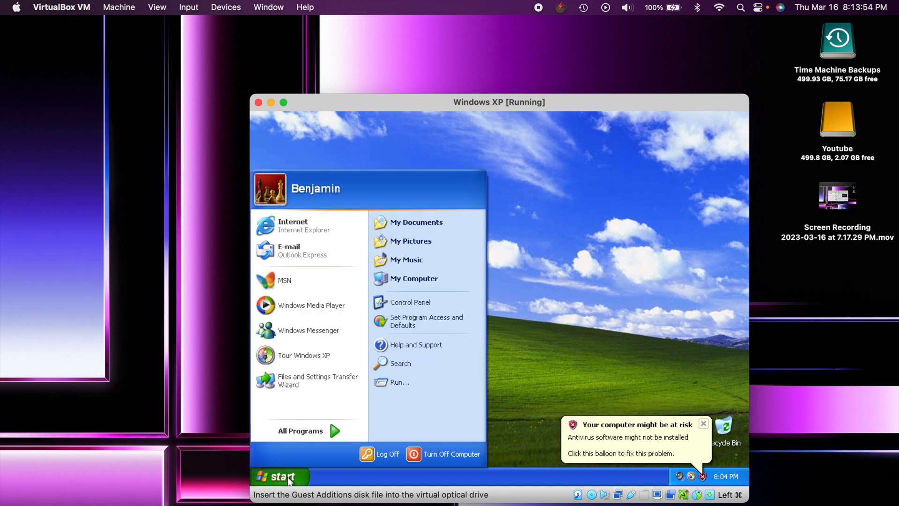
mouse_move(433, 304)
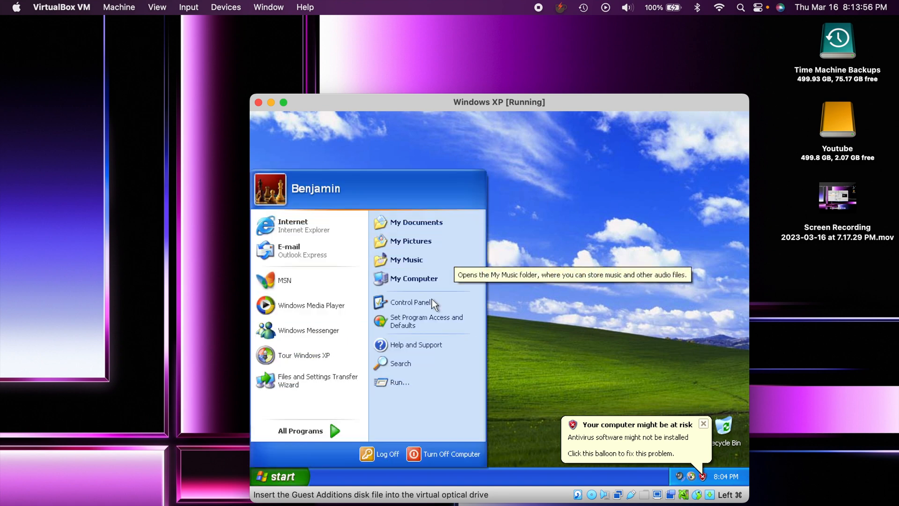
mouse_move(414, 279)
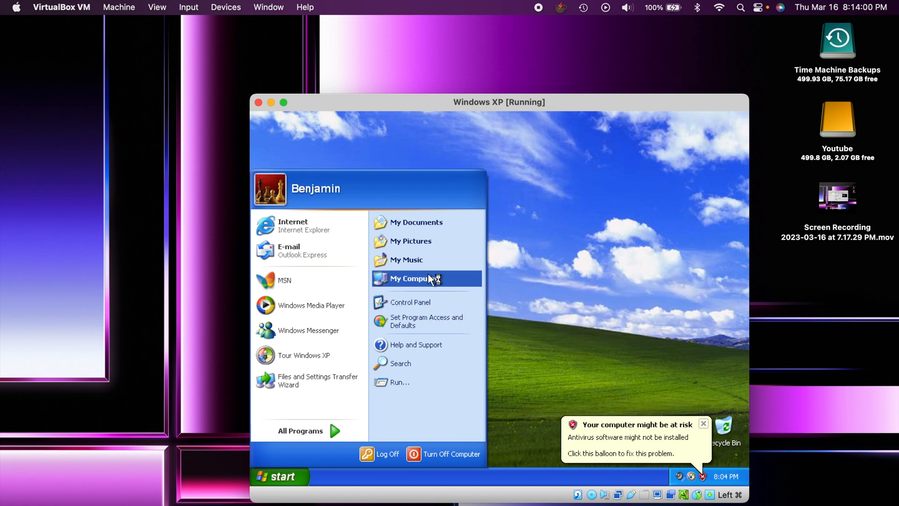
left_click(413, 278)
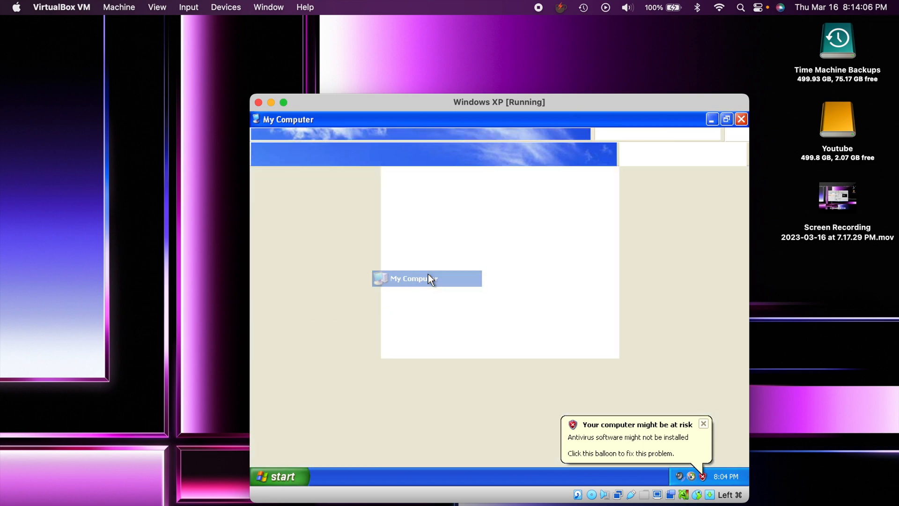
Run Guest Additions 7.0.6 setup from the CD drive and begin installing with default components
double_click(413, 278)
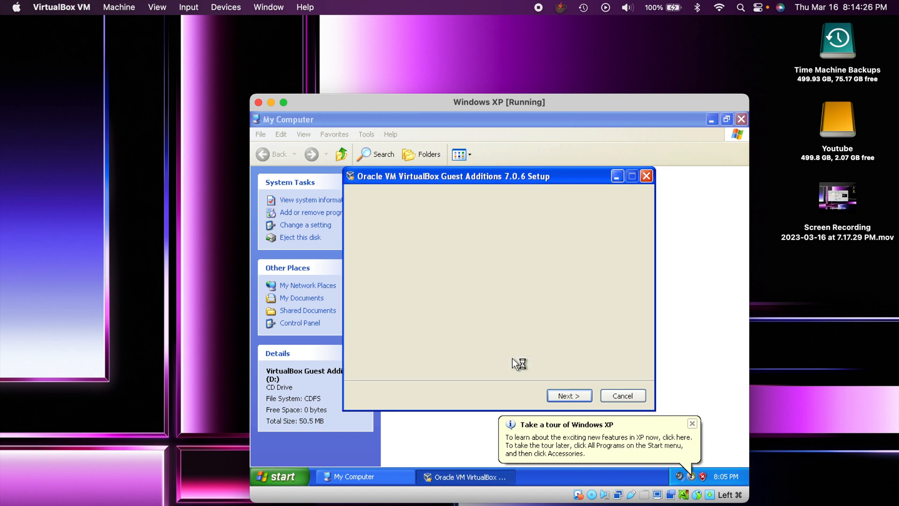
left_click(568, 395)
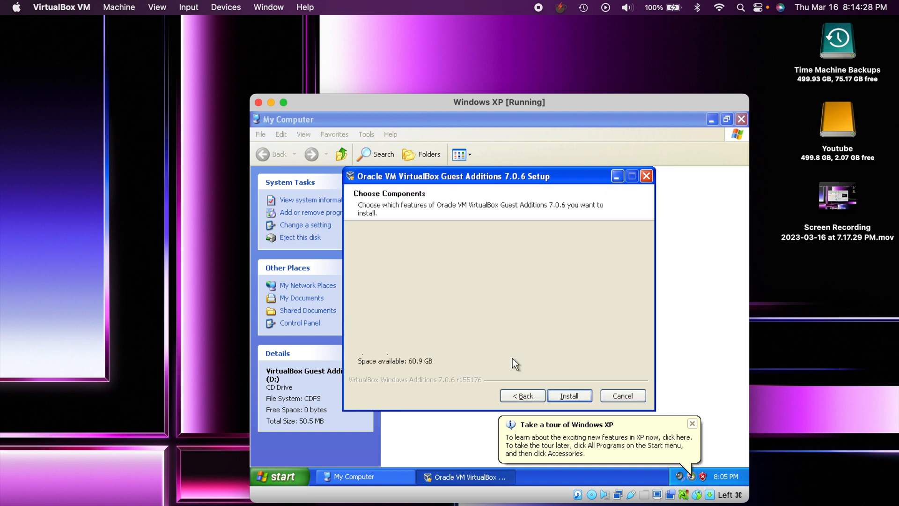
left_click(569, 396)
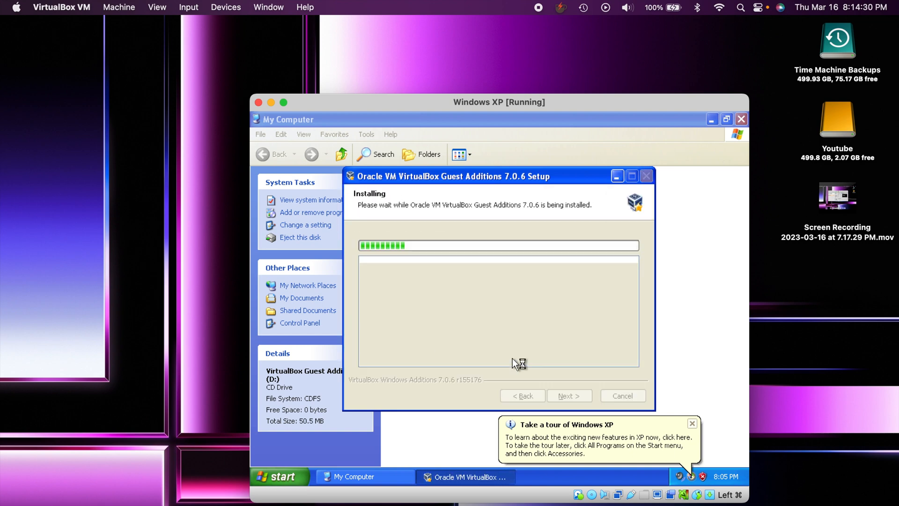